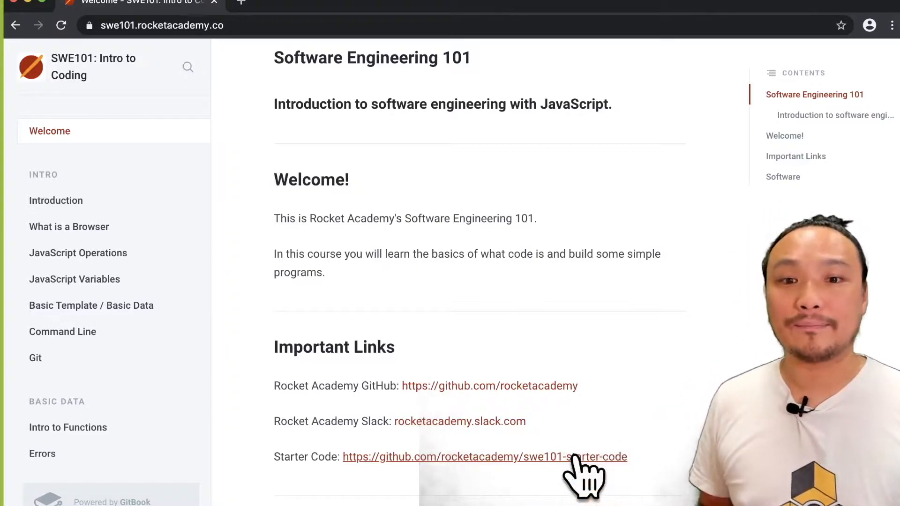
Step: Follow the Starter Code link to the swe101-starter-code repository on GitHub
left_click(484, 456)
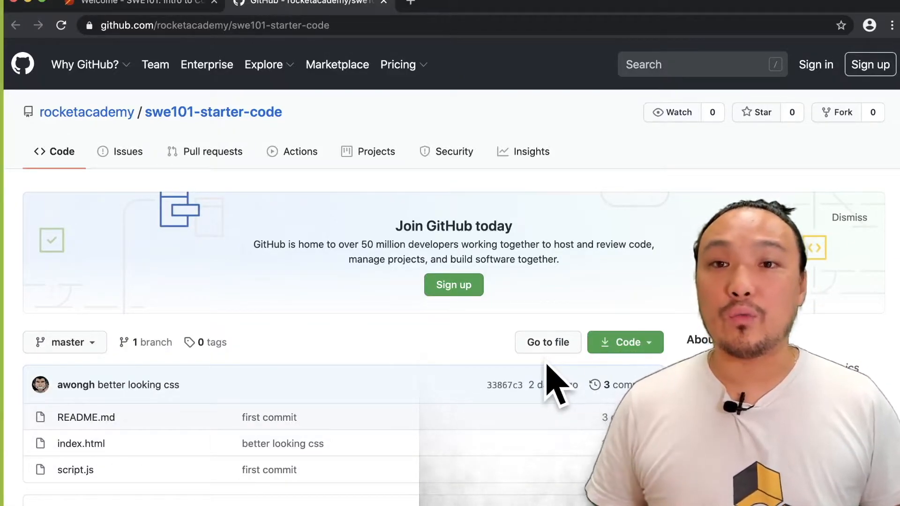
left_click(626, 342)
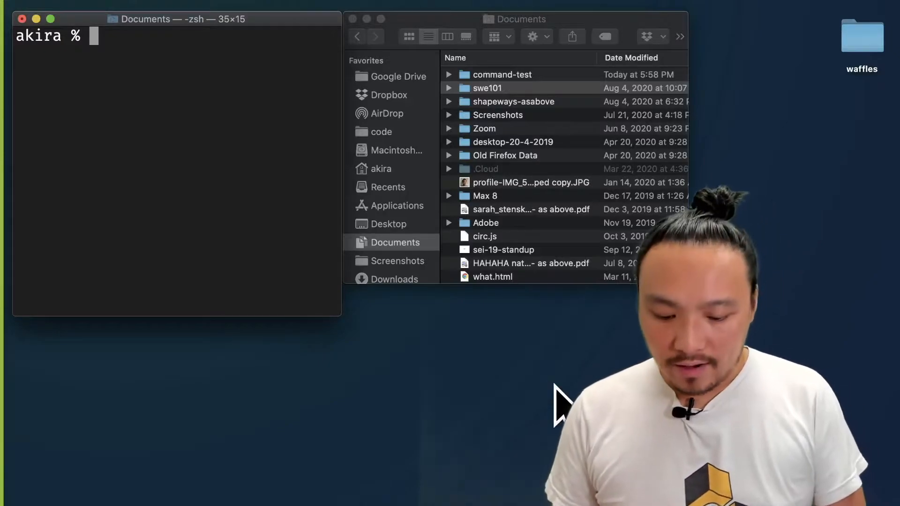
Step: Check the working directory with pwd and move into the swe101 folder
type("pwd")
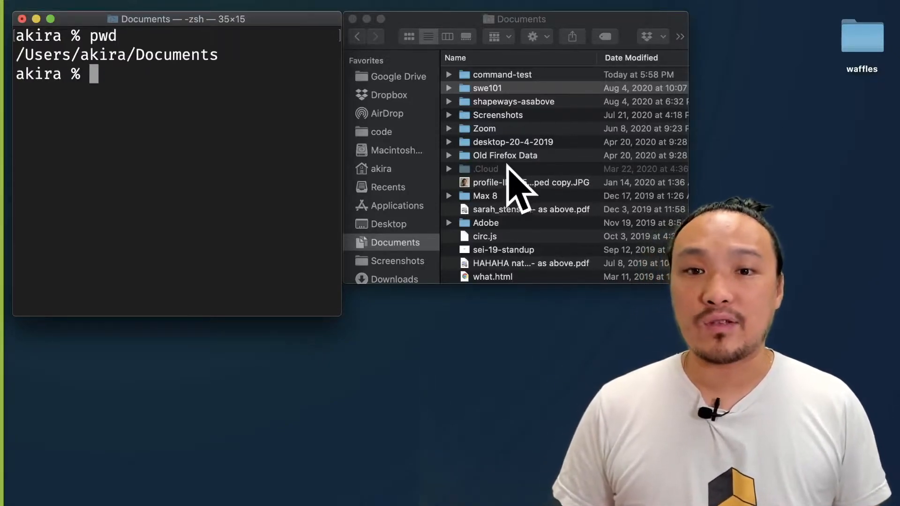
left_click(487, 88)
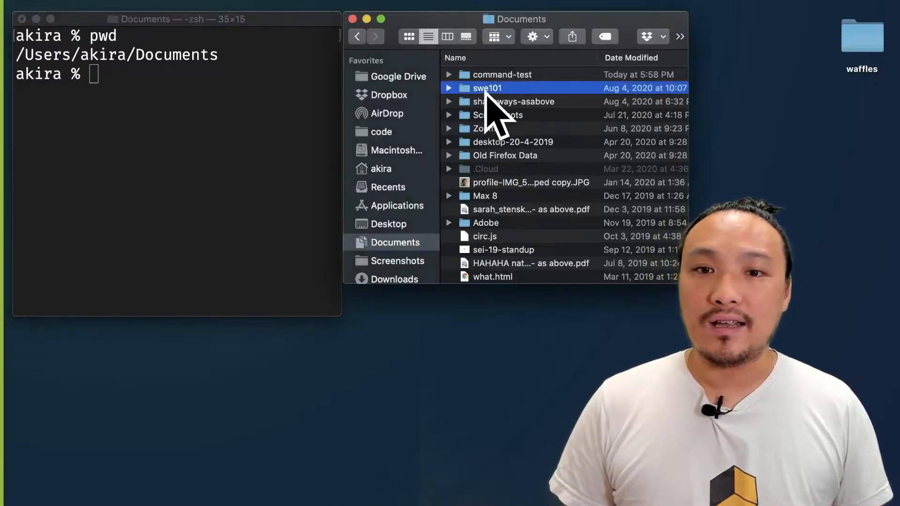
double_click(487, 88)
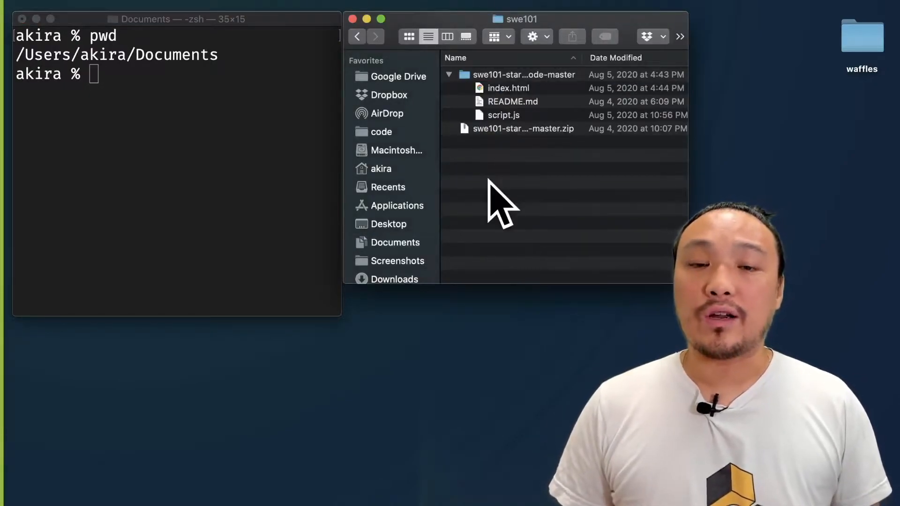
type("cd s")
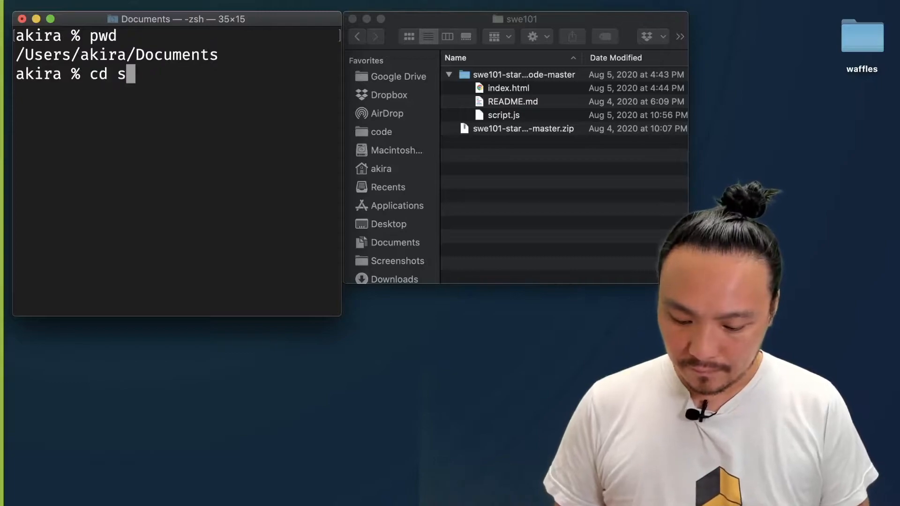
key("Return")
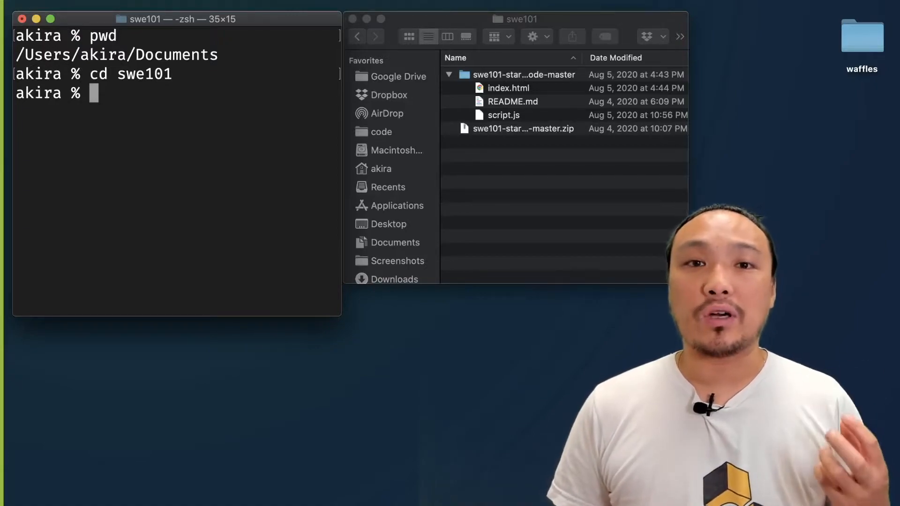
type("git")
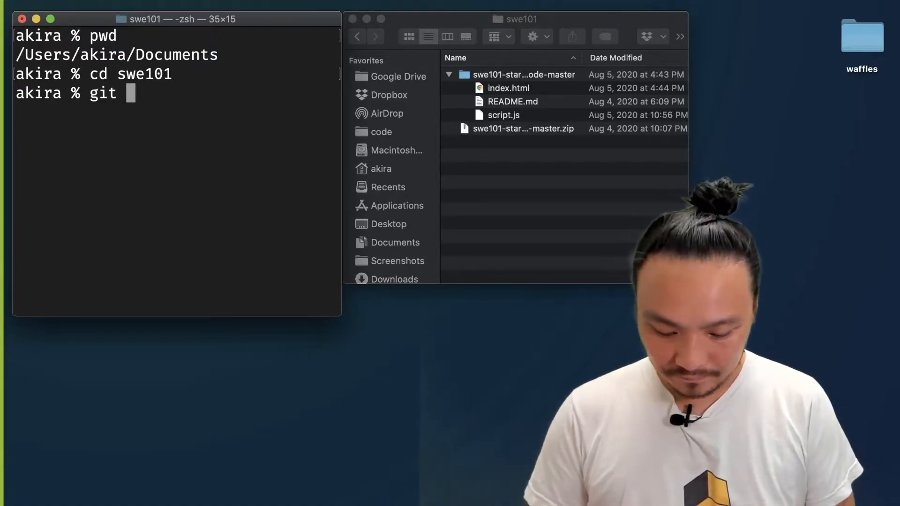
type("clone")
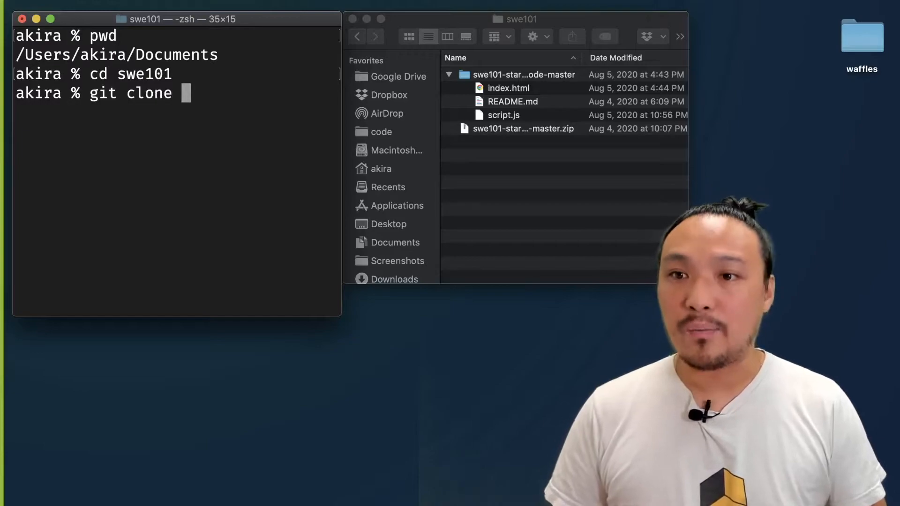
type("https://github.com/rocketacademy/swe101-starter-code.git")
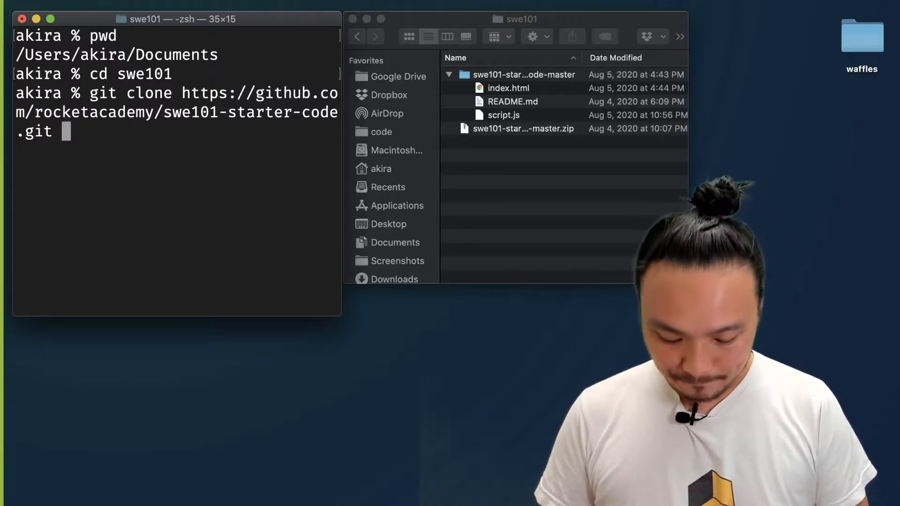
type("f")
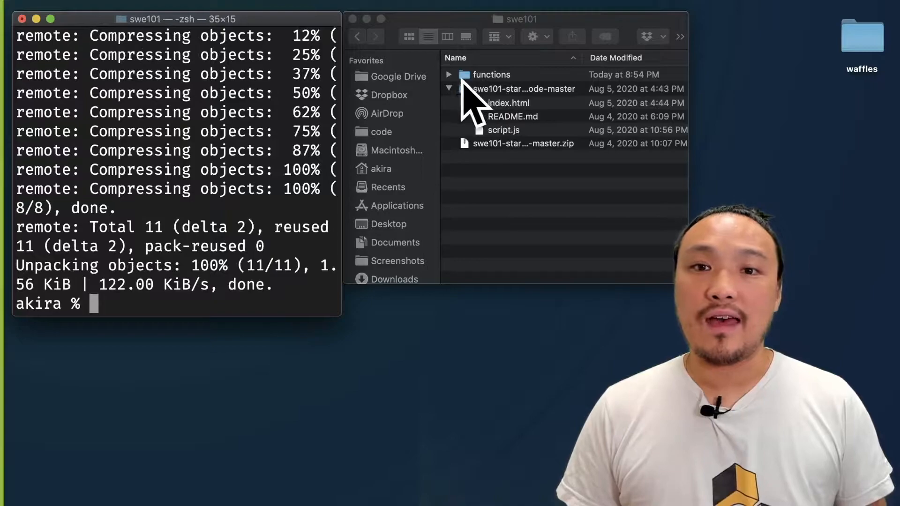
left_click(449, 74)
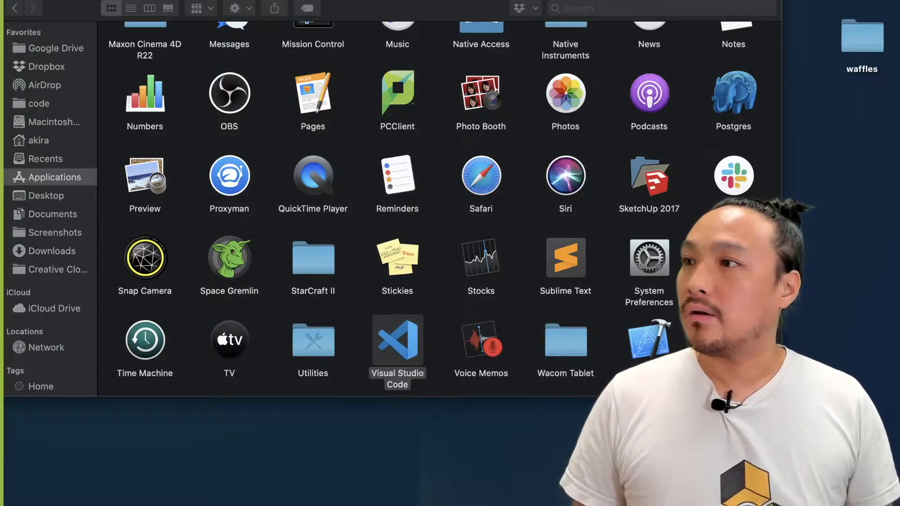
Step: Launch Visual Studio Code on the functions folder and bring up script.js
double_click(396, 341)
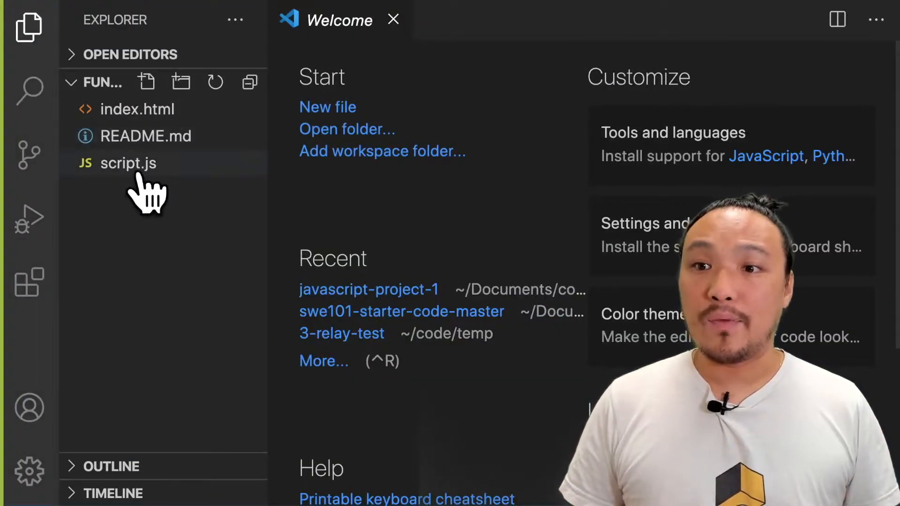
left_click(129, 163)
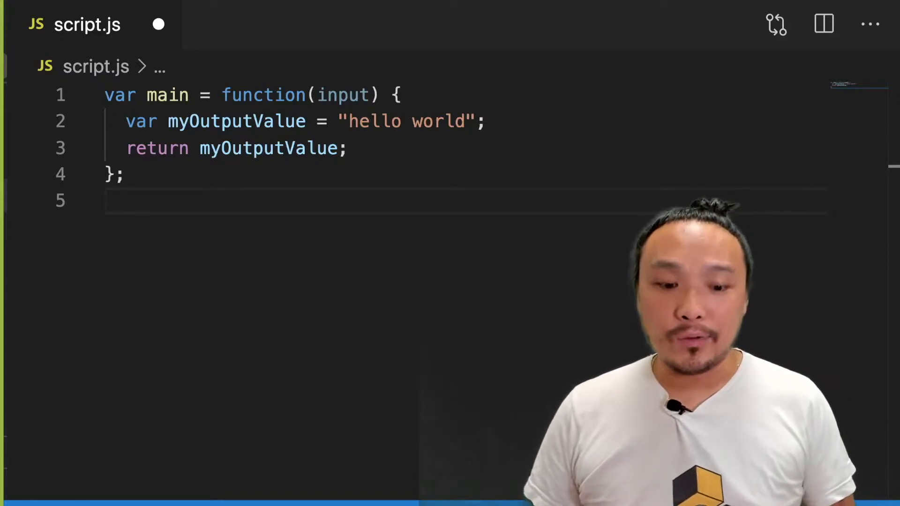
Step: Declare var kilometersToMiles = function(){ }; with an empty body below main
type("var")
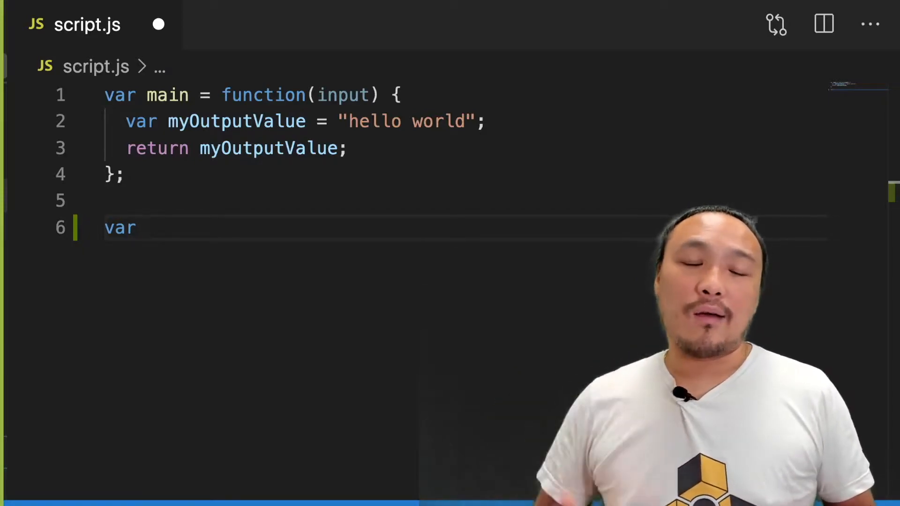
type("ki")
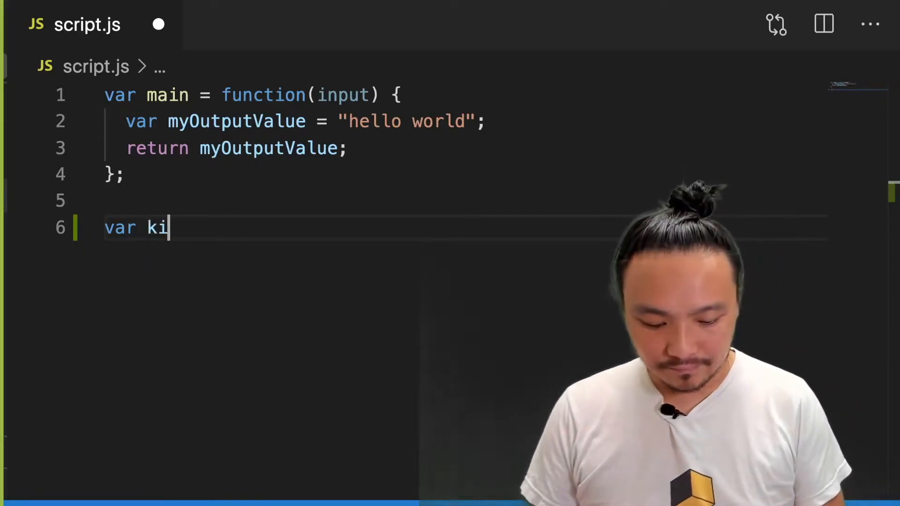
type("lometers")
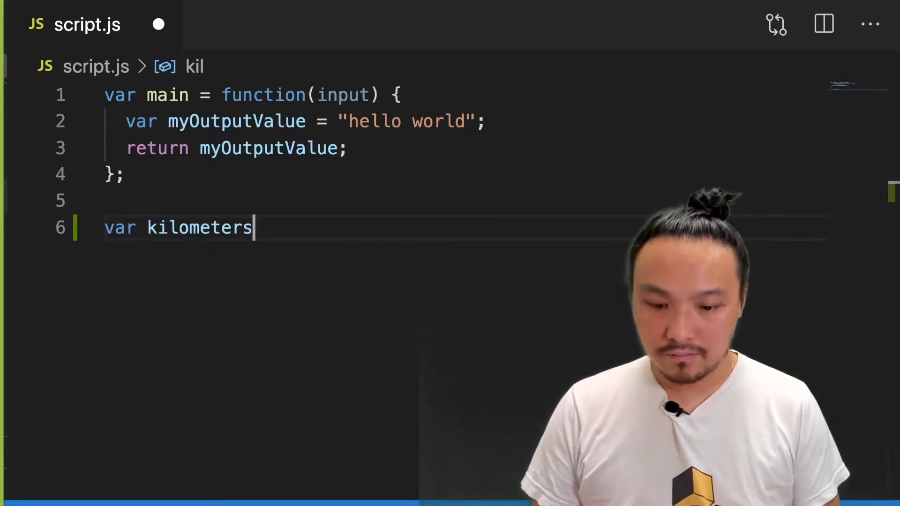
type("ToMiles")
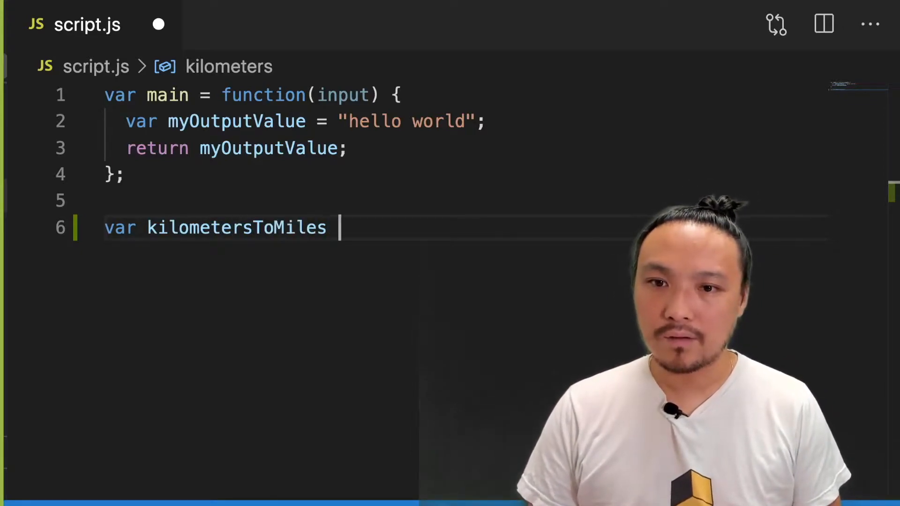
type("=")
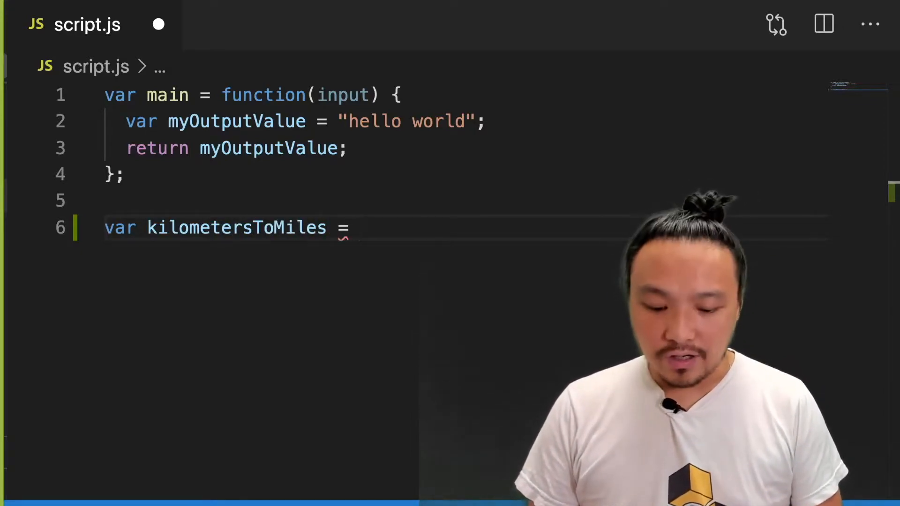
type("function(){")
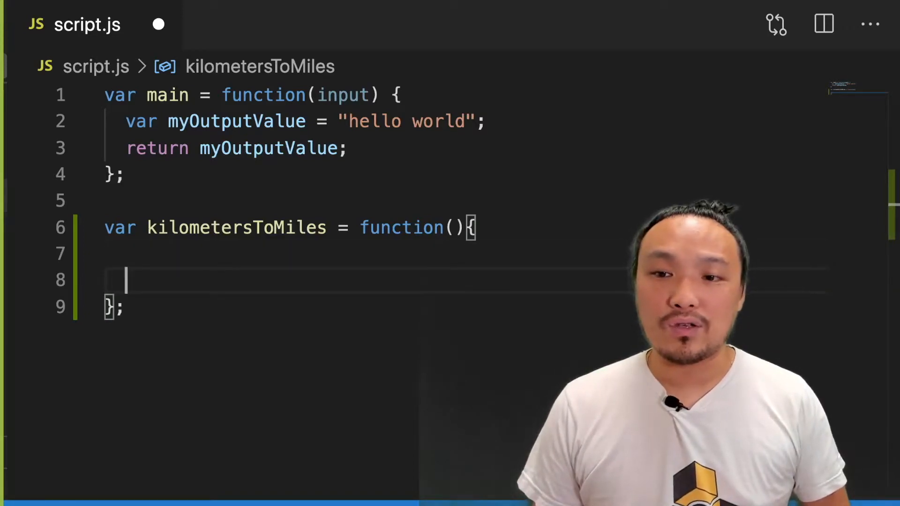
Step: Inside kilometersToMiles, set kilometers = 6 and compute kilometers * 0.62
type("var")
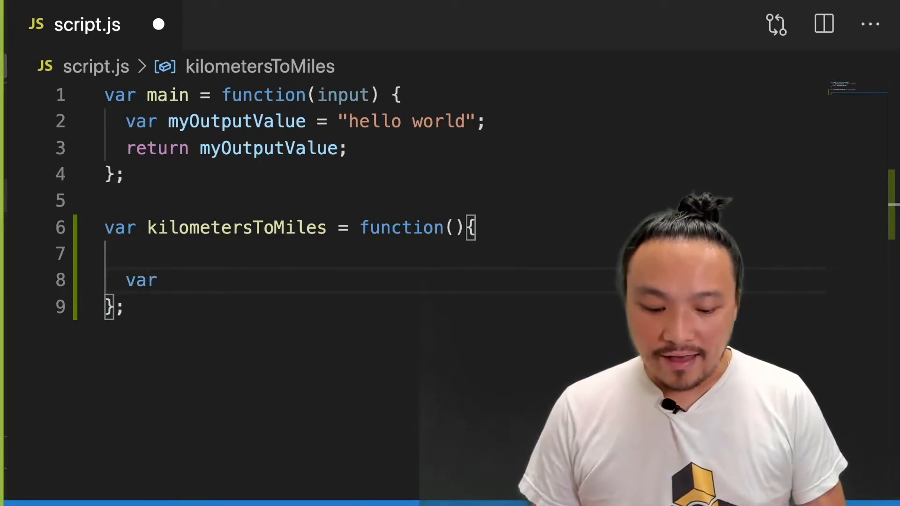
type("kilo")
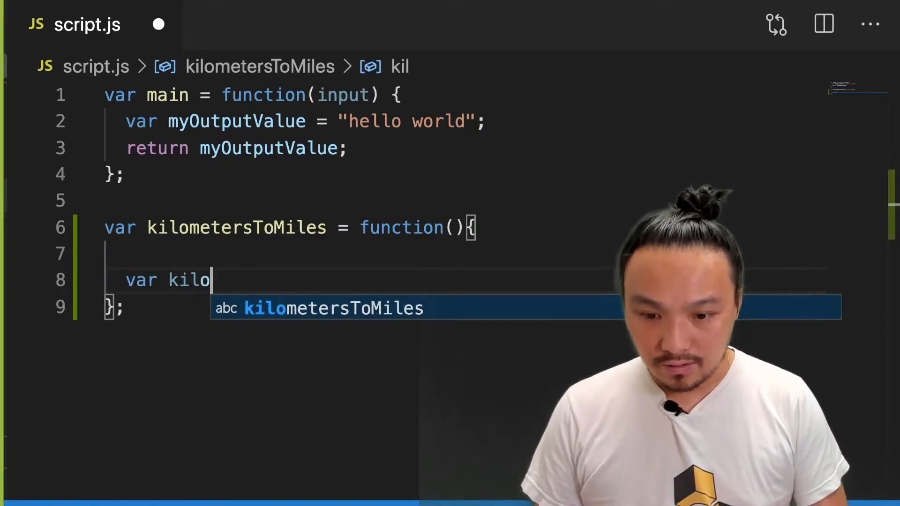
type("meters =")
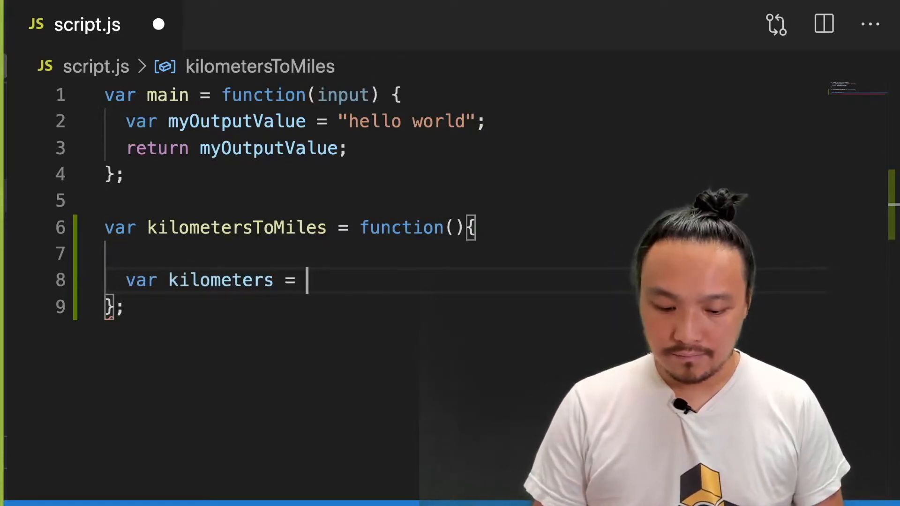
type("6;")
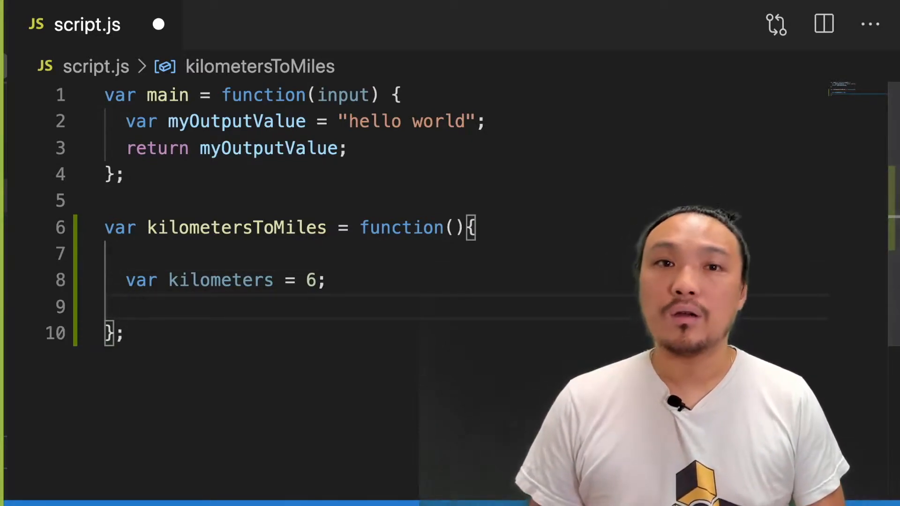
type("kilometers")
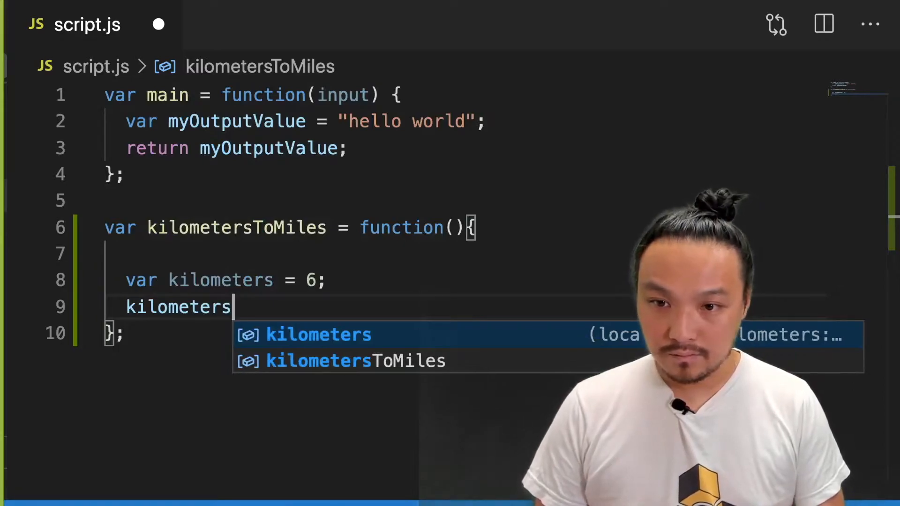
type("* 0")
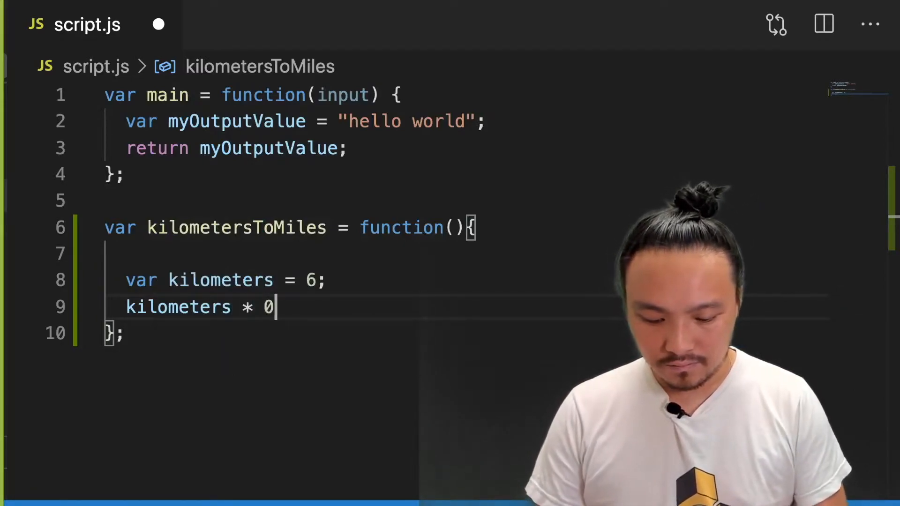
type(".62;")
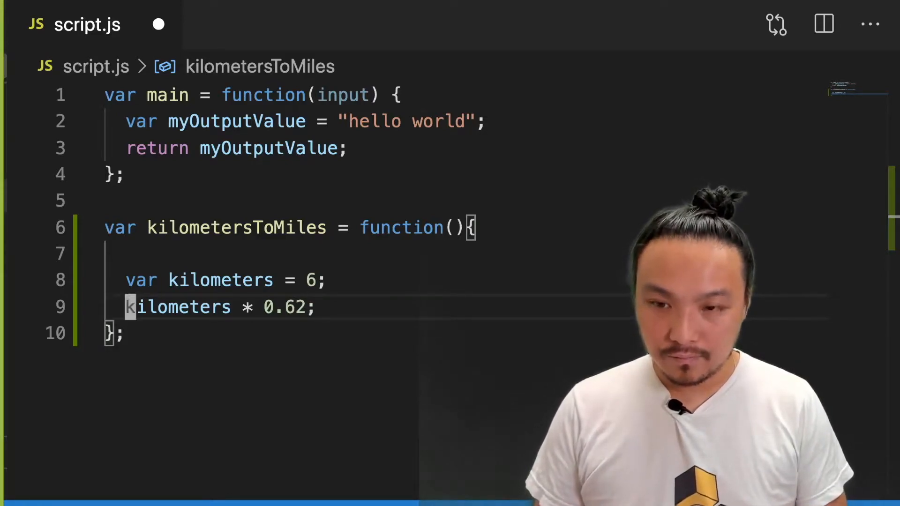
Step: Store the product in var miles and return miles from the function
type("var miles =")
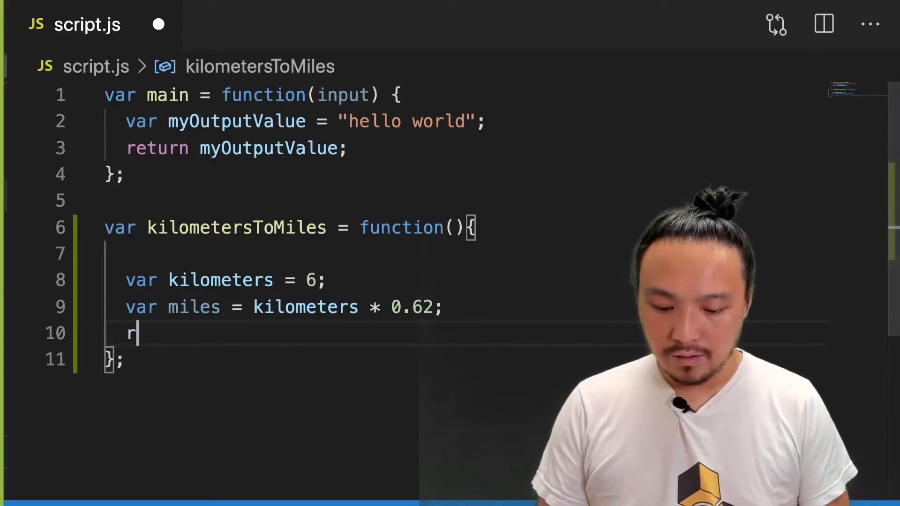
type("eturn miles")
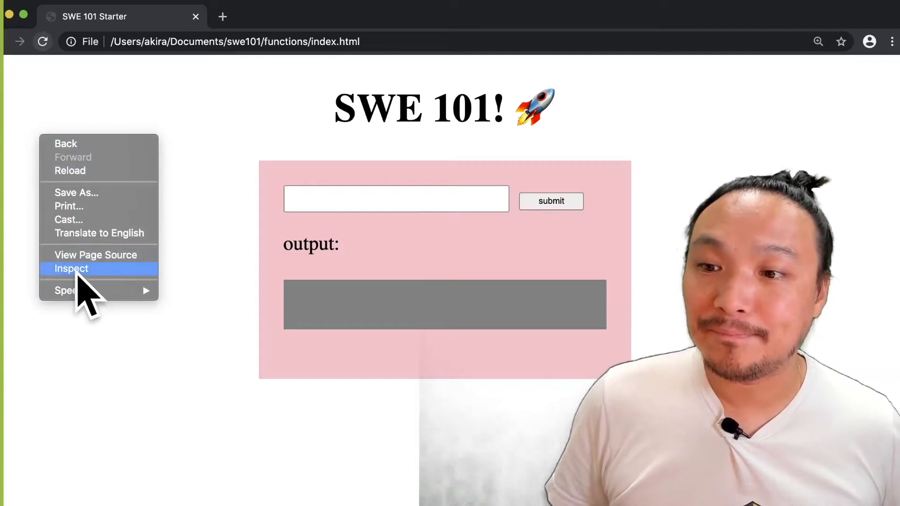
Step: Run kilometersToMiles() in Chrome's console, getting 3.7199999999999998
left_click(71, 269)
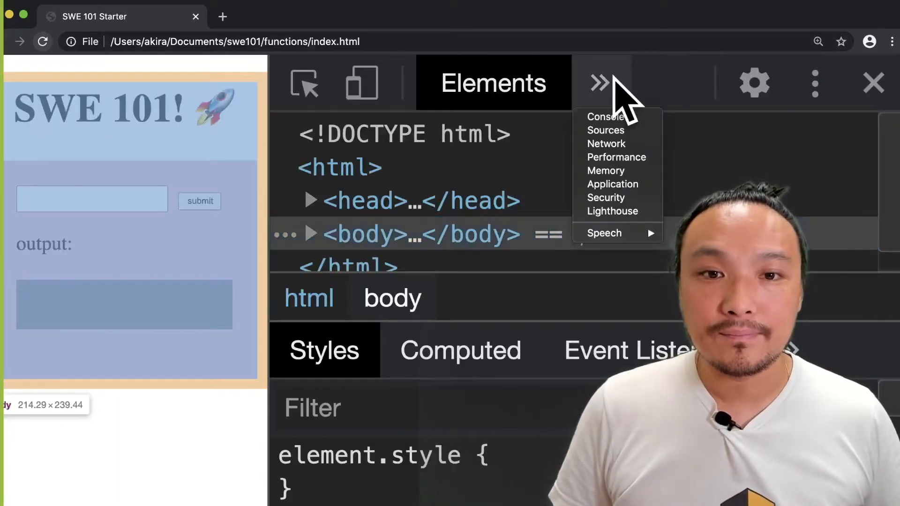
left_click(606, 117)
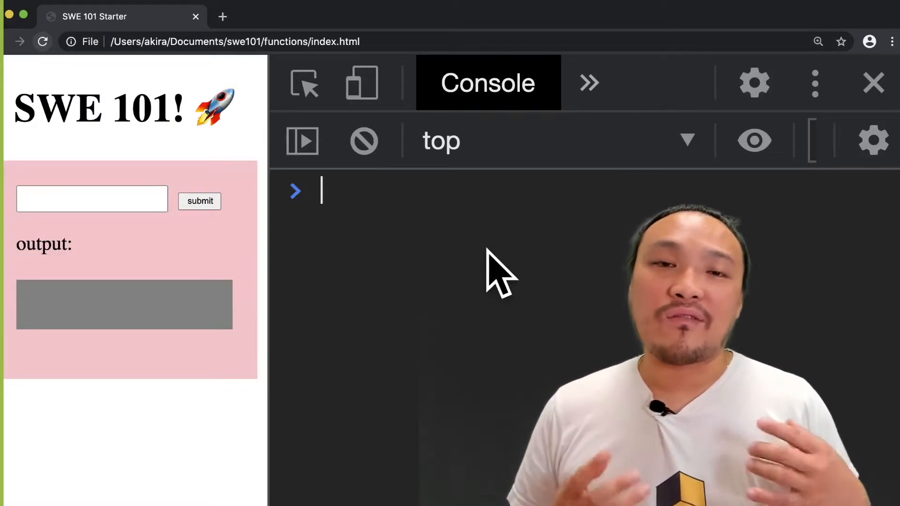
type("kilometersToMiles")
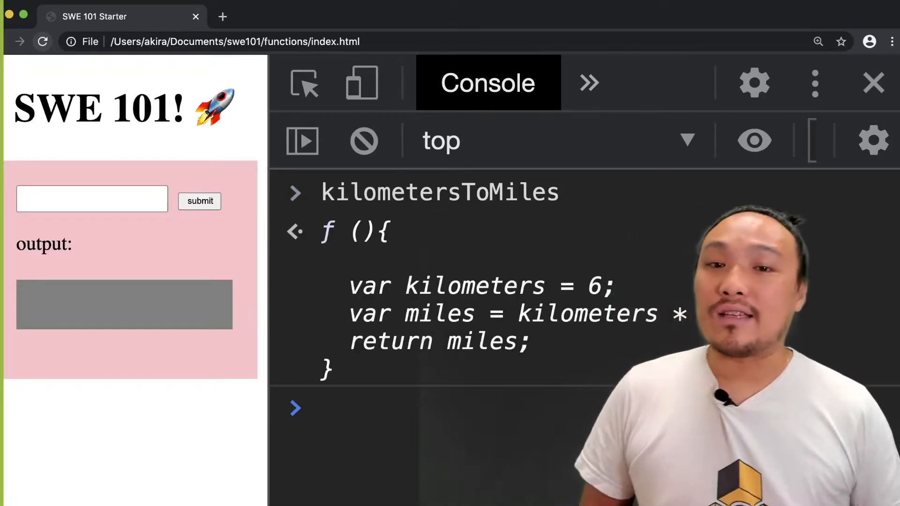
type("0.62")
type("kilometersToMil")
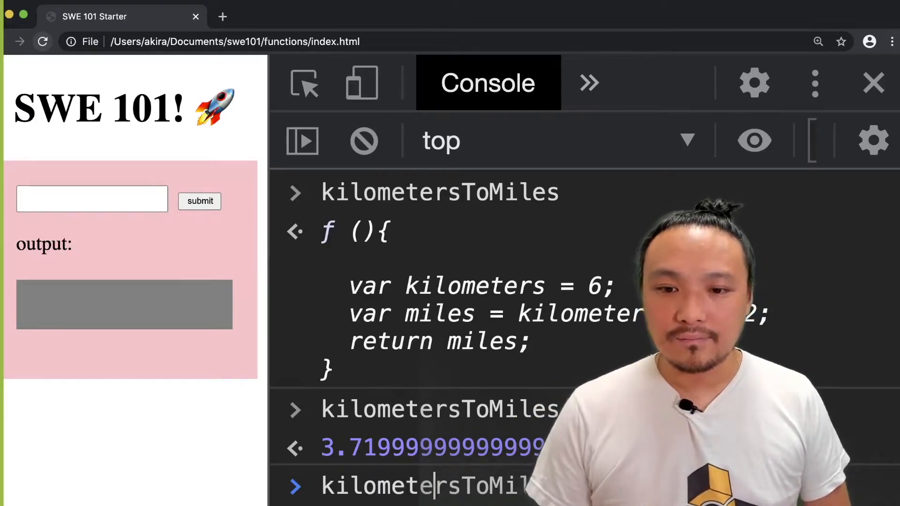
Step: Store the call's result in var myResult = kilometersToMiles() in the console
type("var m")
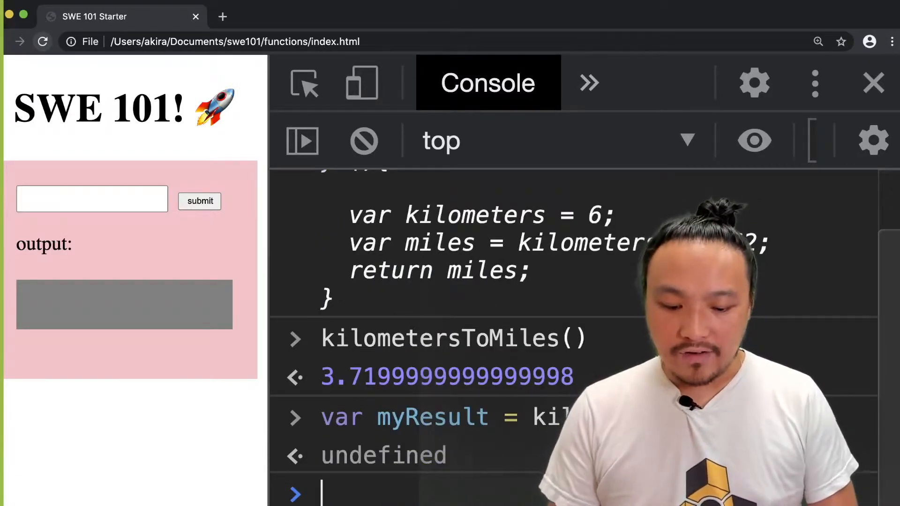
type("myResult")
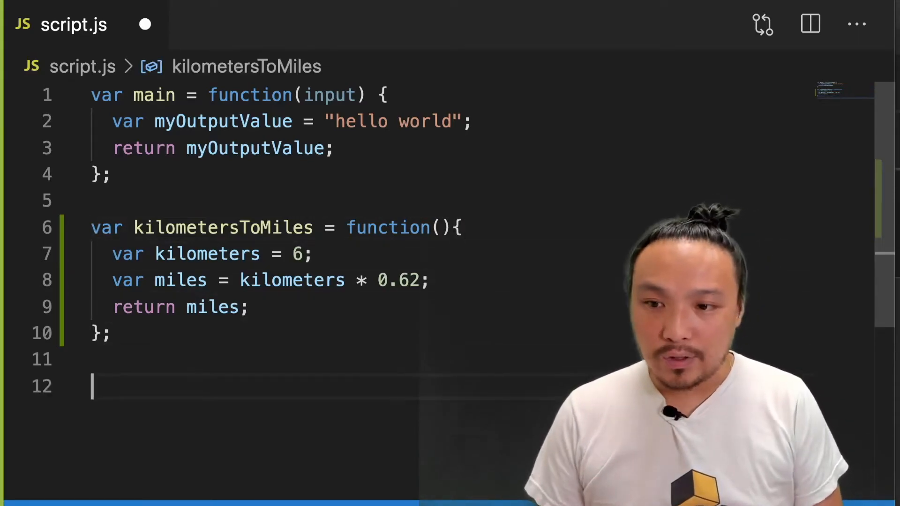
Step: Add a trailing kilometersToMiles(5); call in script.js
type("kilometersToMiles")
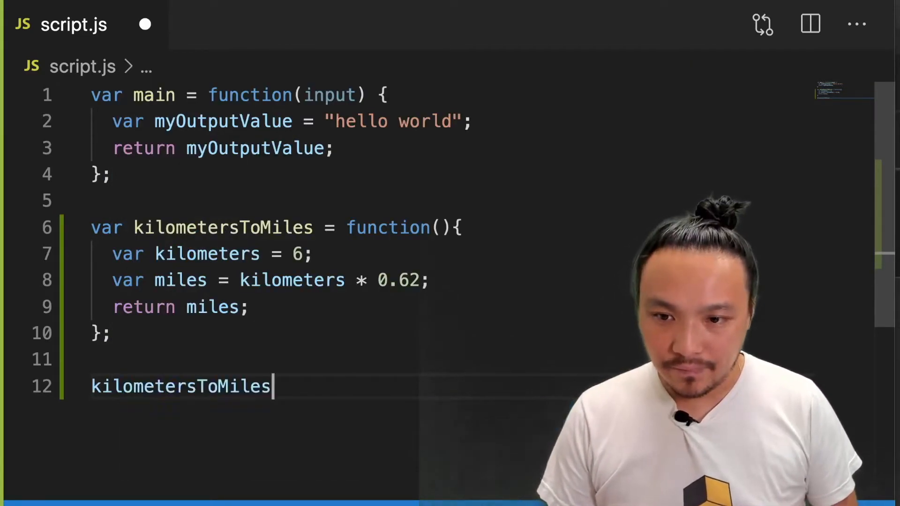
type("(5)")
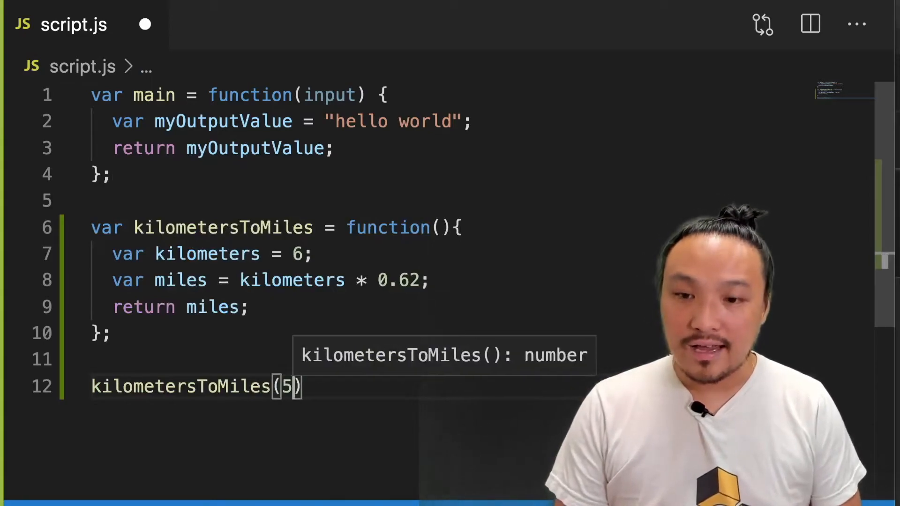
type(";")
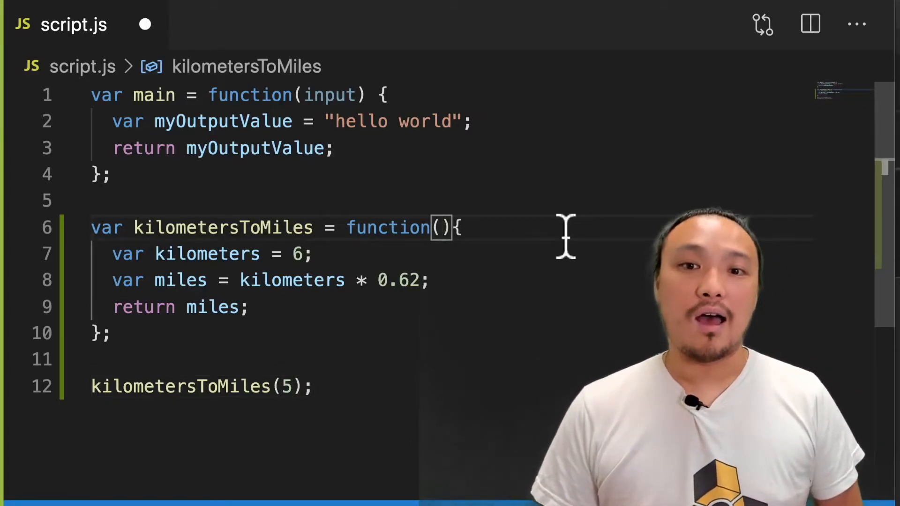
Step: Give kilometersToMiles an inputKilometers parameter and use it in the miles calculation
type("input")
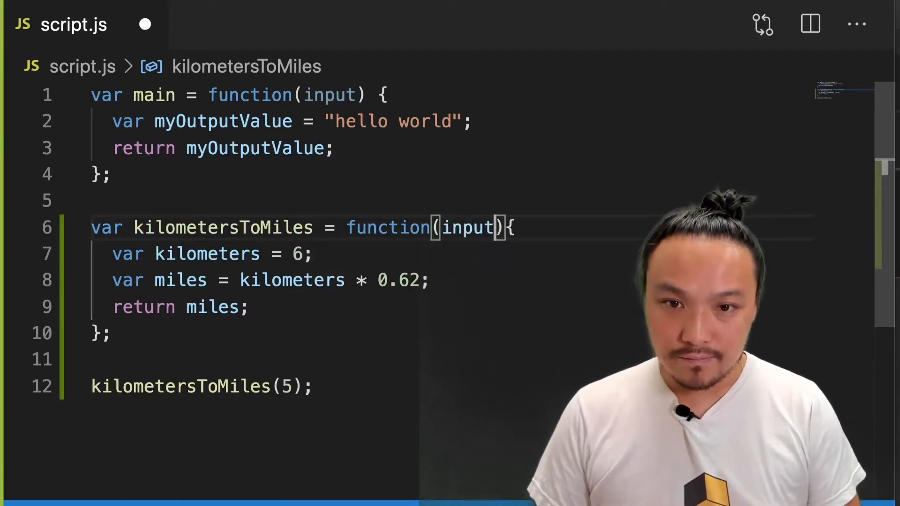
type("K")
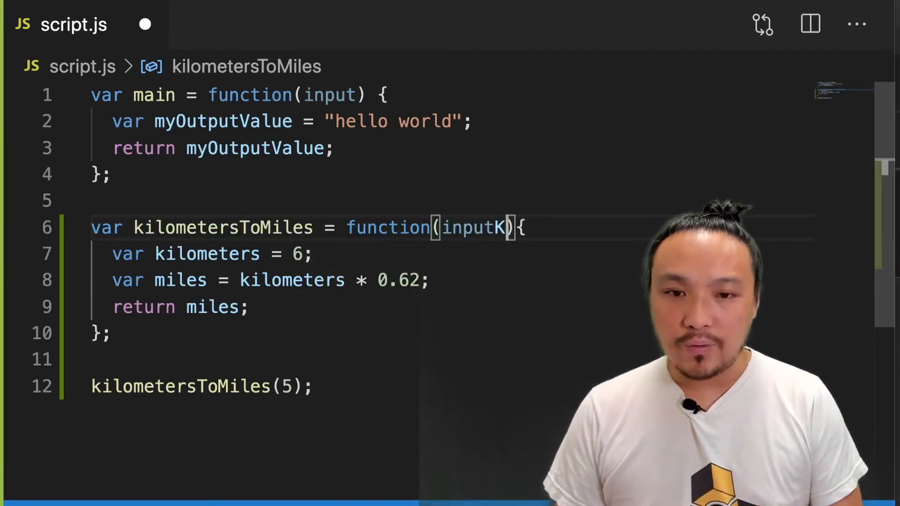
type("il")
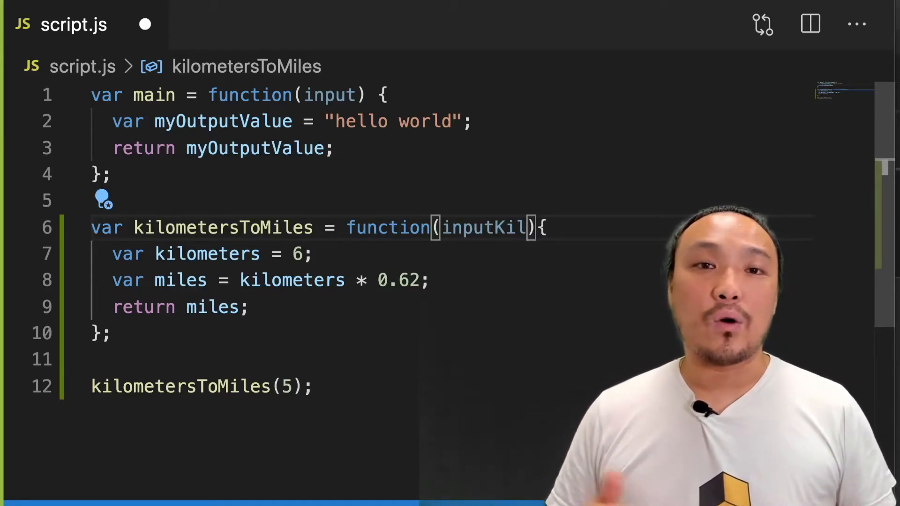
type("om")
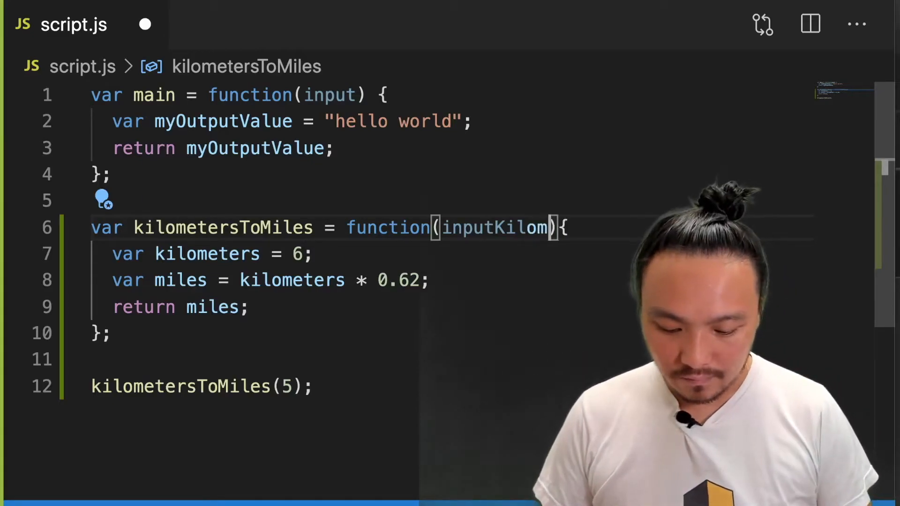
type("eters")
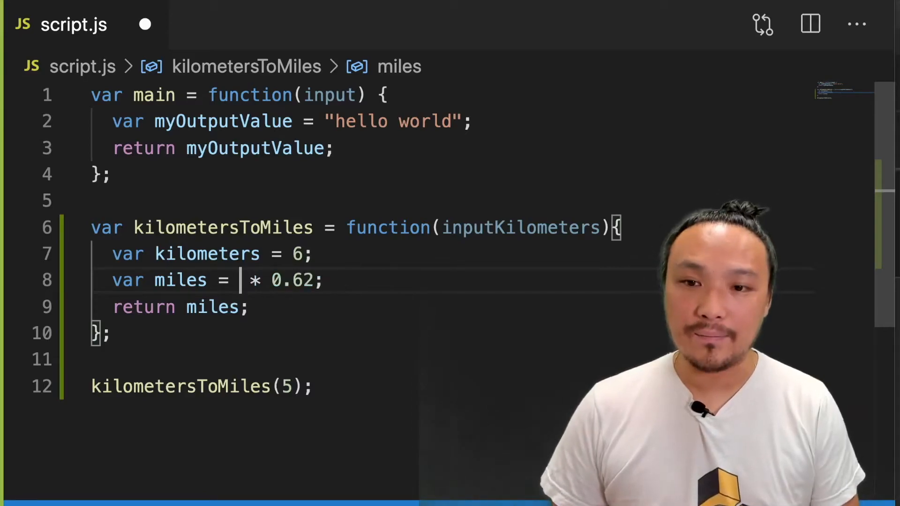
type("inputK")
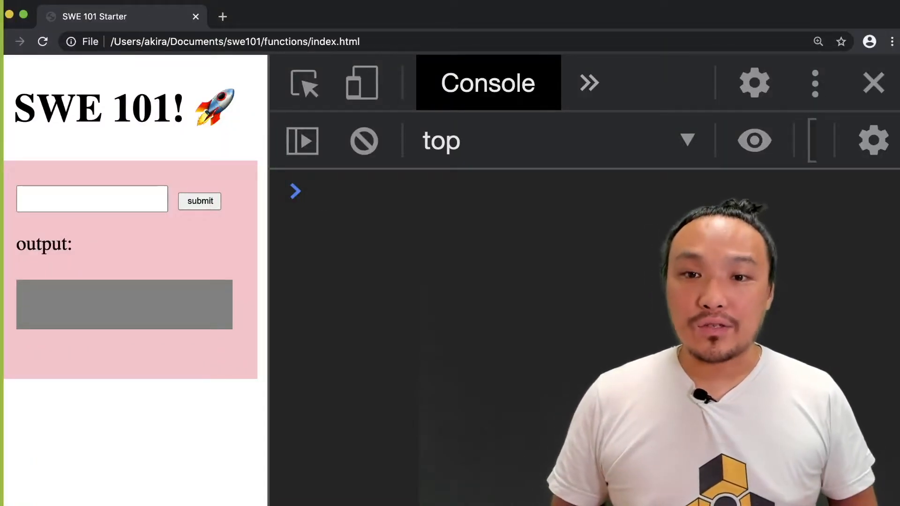
Step: Echo the reloaded kilometersToMiles in the console and begin calling it
type("kilometersToMiles")
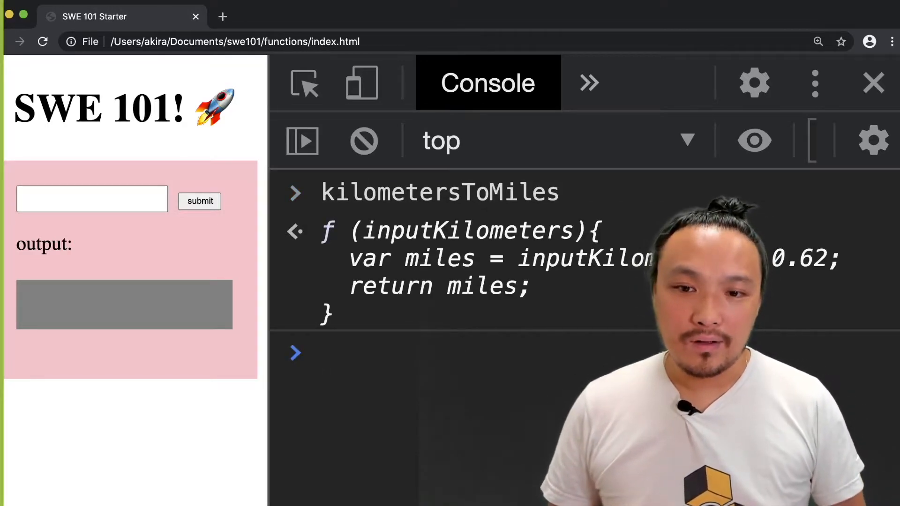
type("kilometersToMiles(")
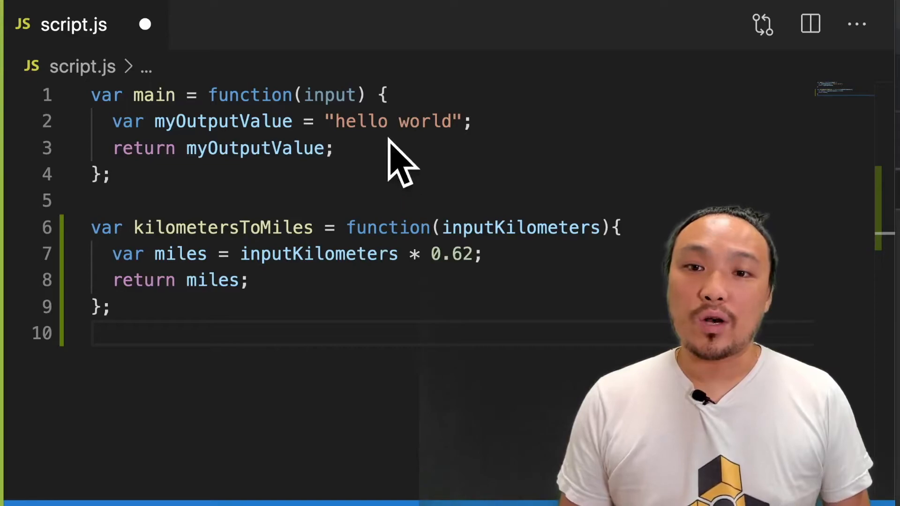
Step: Replace "hello world" in main so myOutputValue comes from kilometersToMiles(5)
double_click(393, 121)
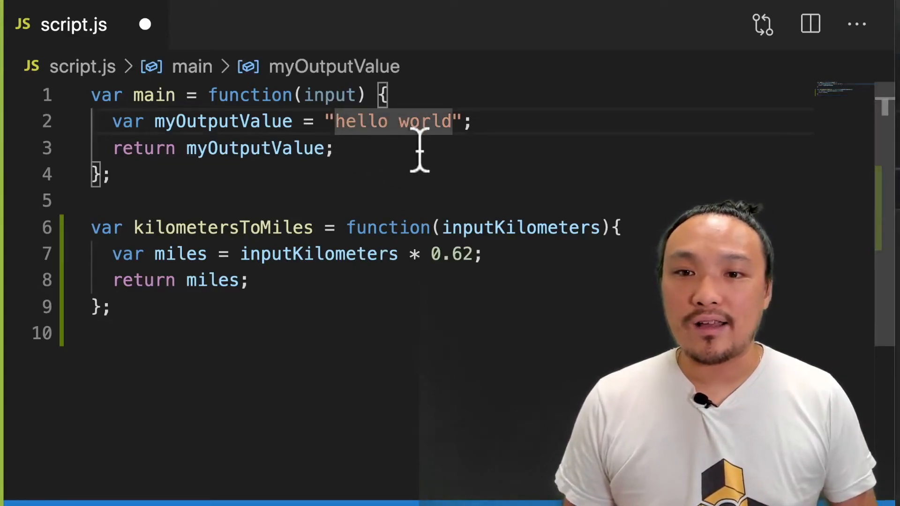
key("Delete")
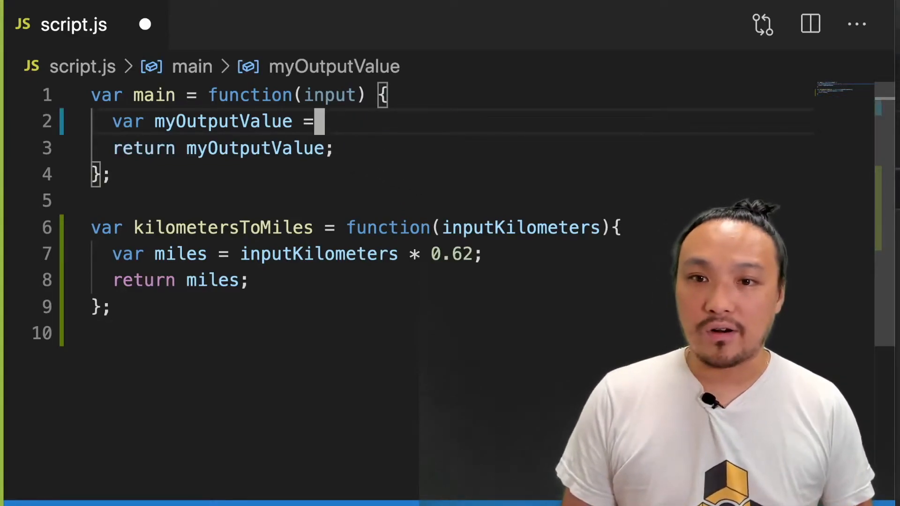
type("ki")
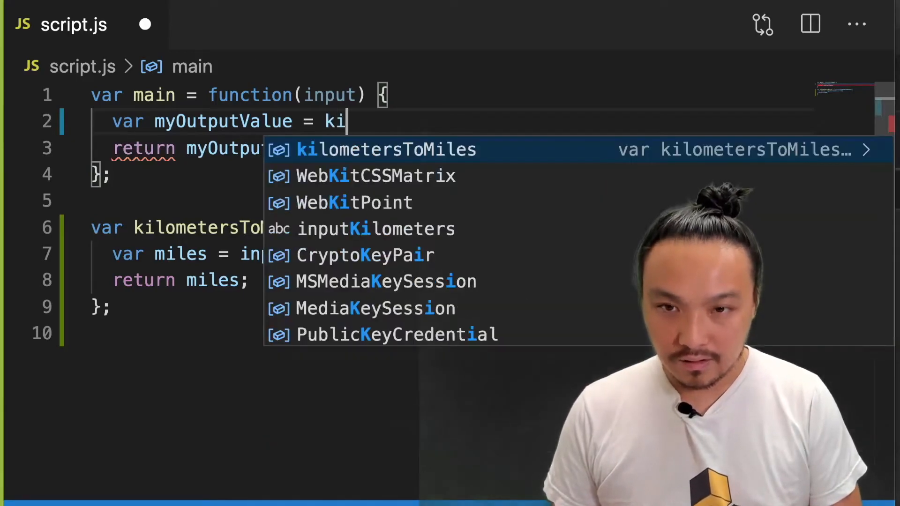
key("Tab")
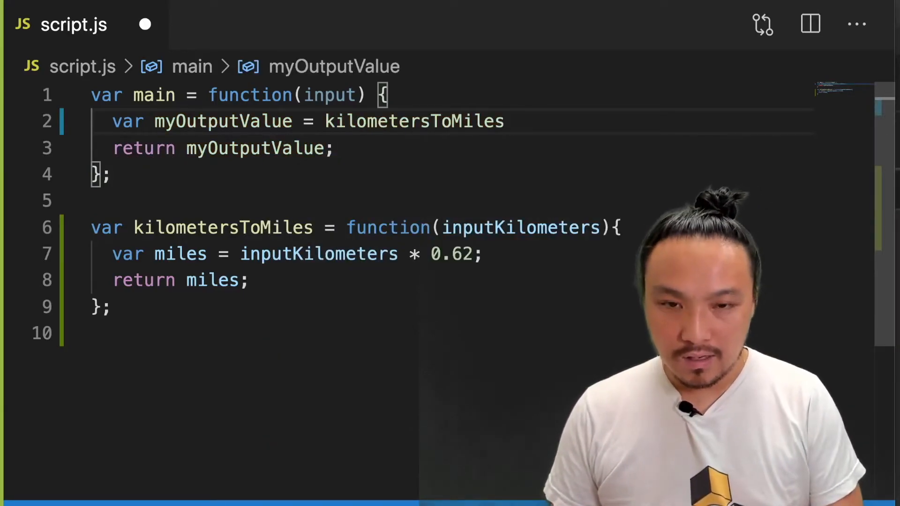
type("();")
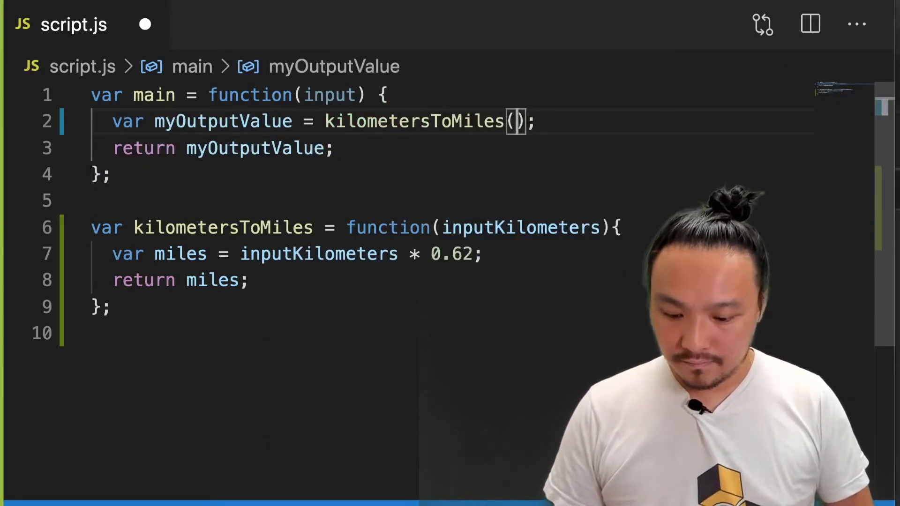
type("5")
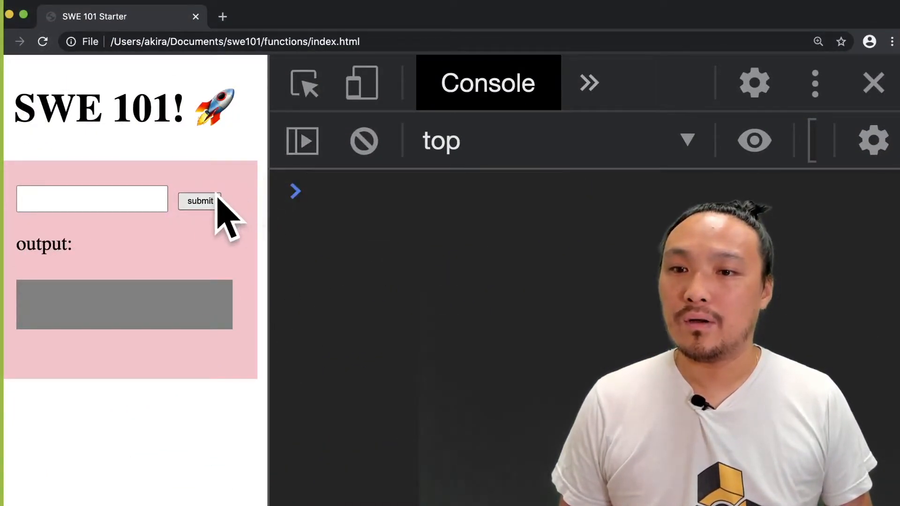
mouse_move(261, 227)
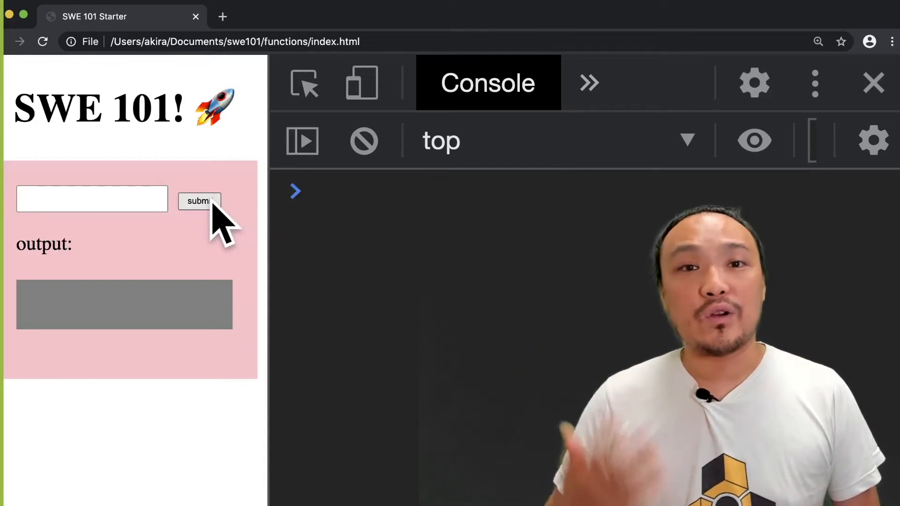
Step: Submit the page's form so main runs the kilometersToMiles call
left_click(200, 201)
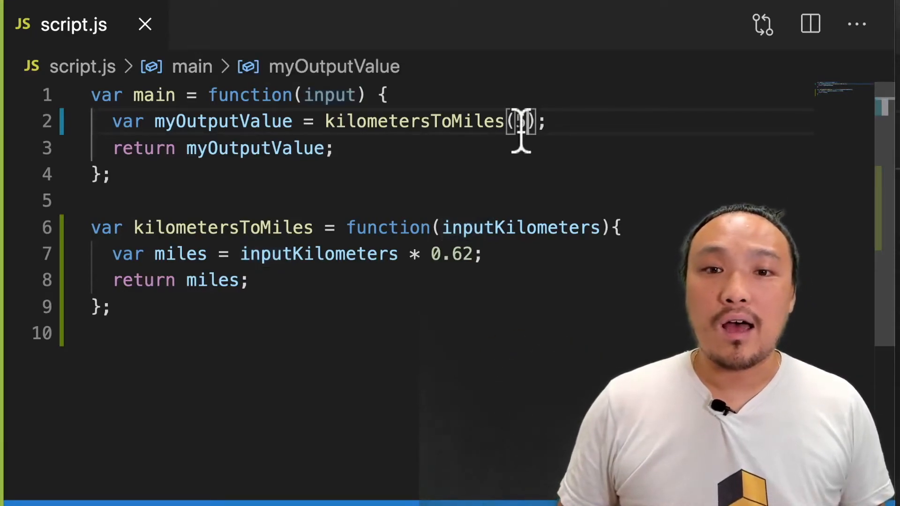
Step: Give the kilometersToMiles call in main the argument input
type("5")
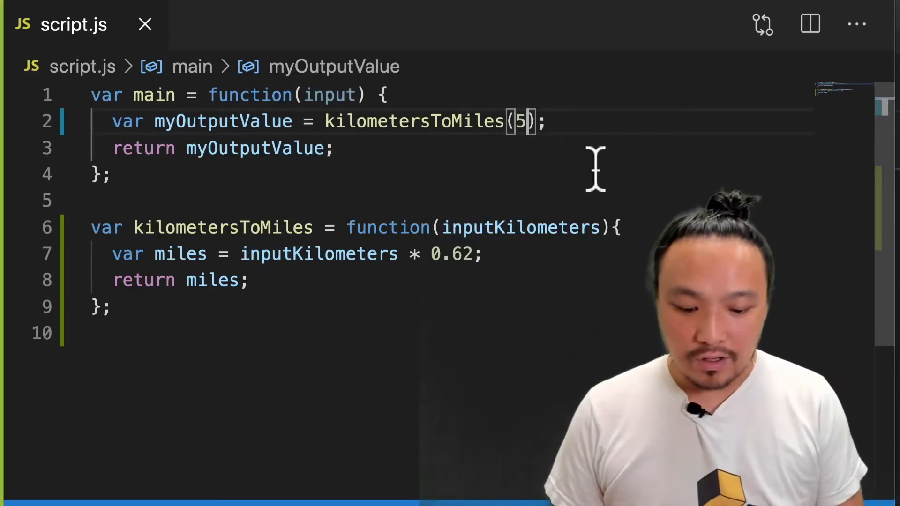
type("u")
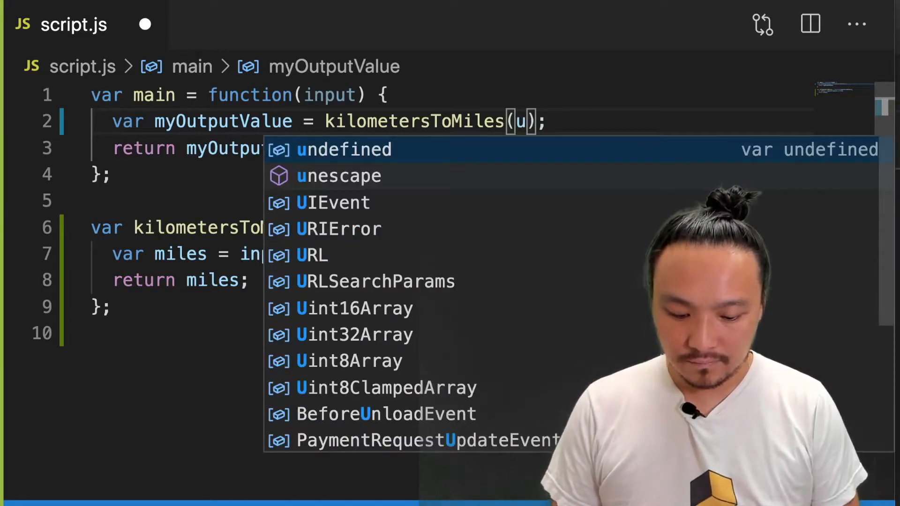
type("nput")
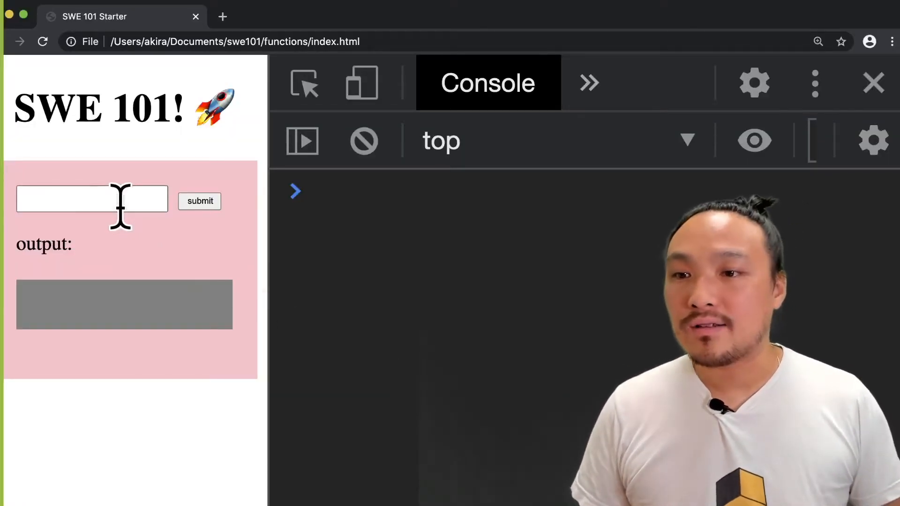
Step: Submit the kilometre value on the page so the gray box shows 3.1
left_click(198, 200)
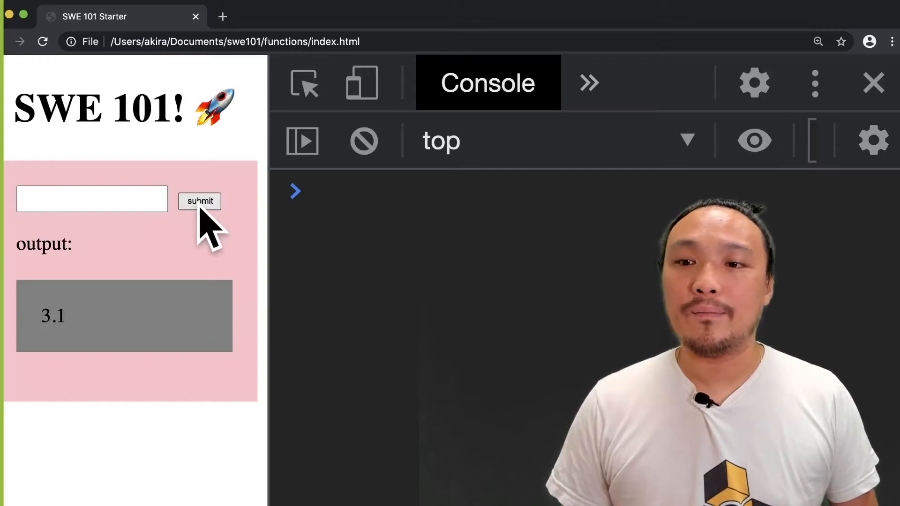
left_click(92, 198)
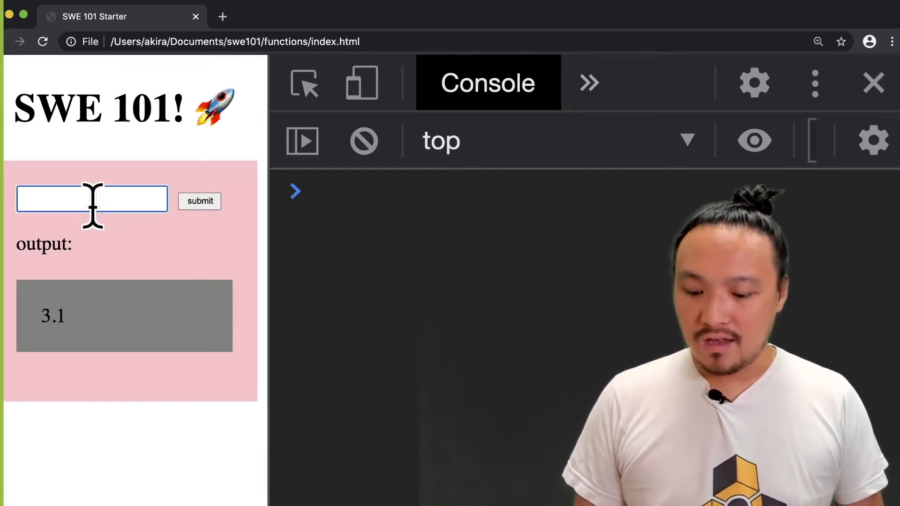
left_click(199, 200)
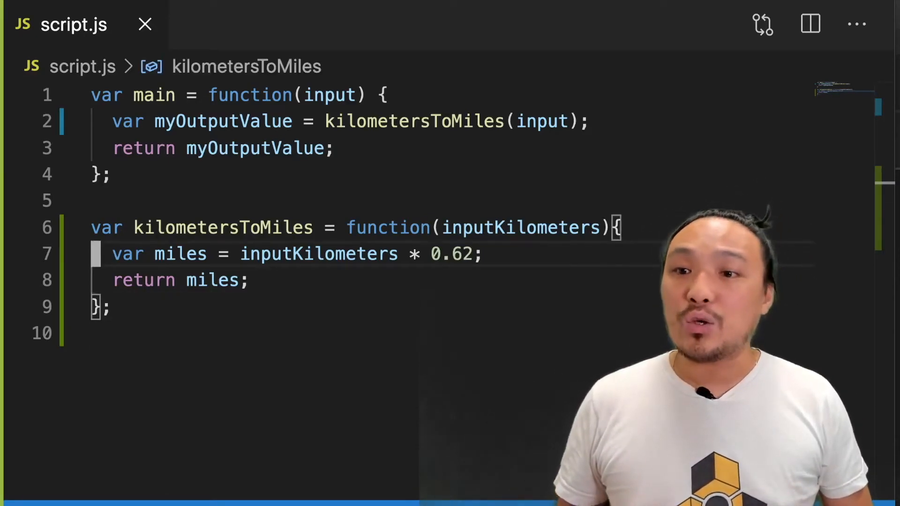
Step: Add blank lines and spaces inside parentheses in main and kilometersToMiles
type("main")
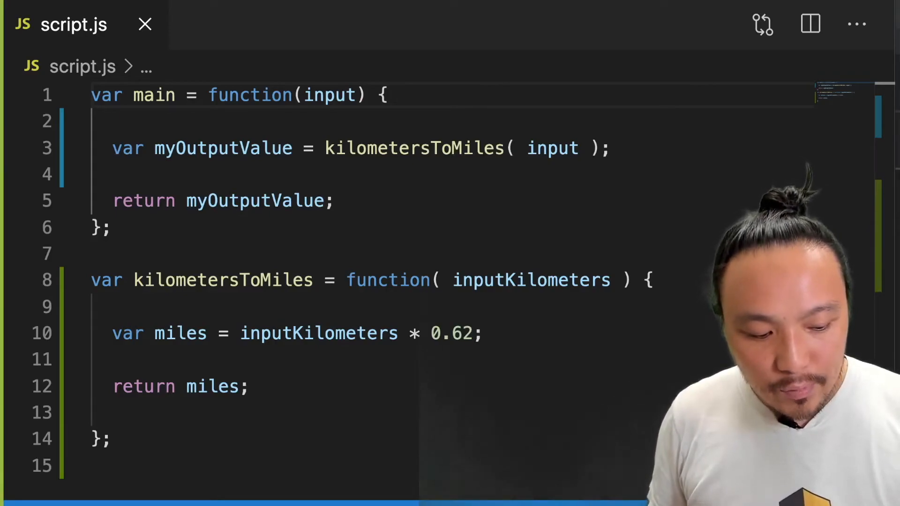
double_click(223, 280)
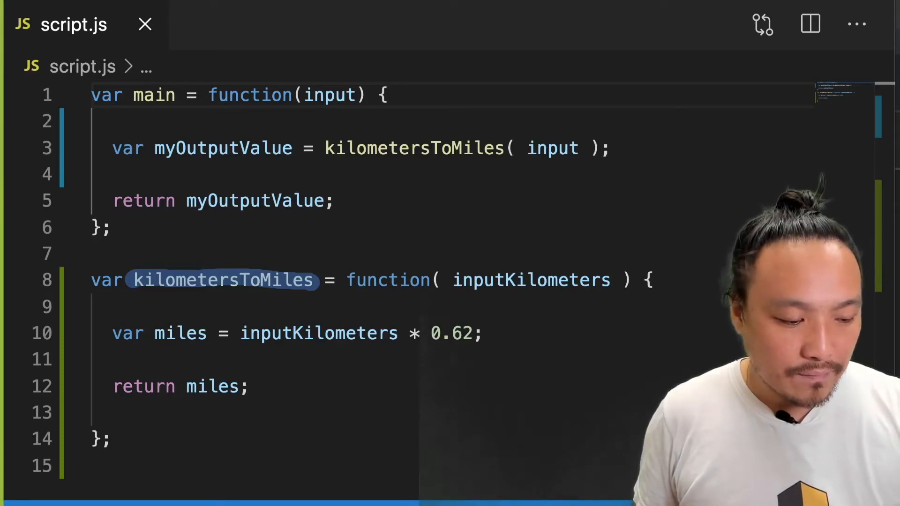
double_click(412, 148)
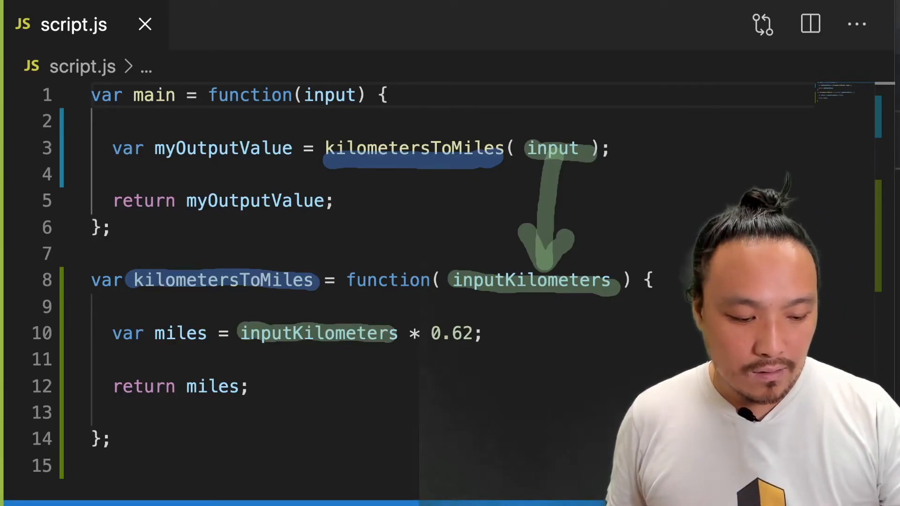
double_click(180, 333)
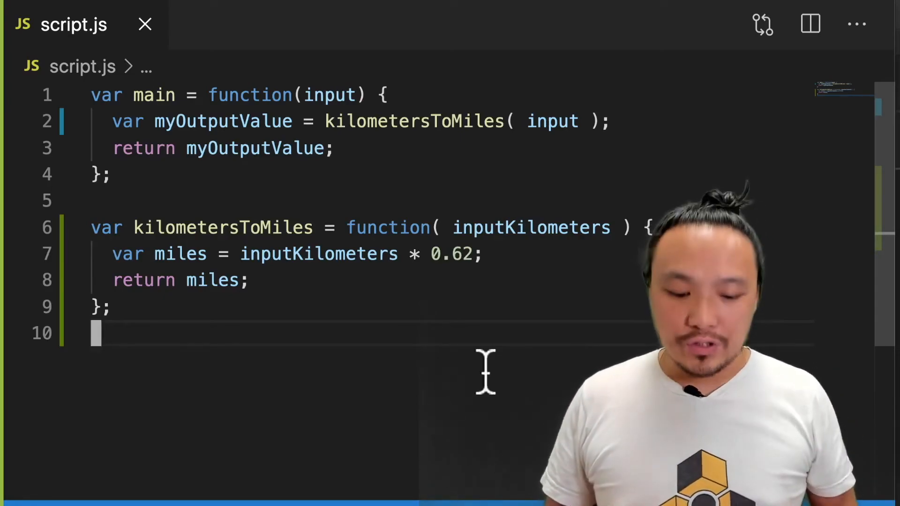
Step: Declare var milesToFeet = function(miles){ below kilometersToMiles
type("var")
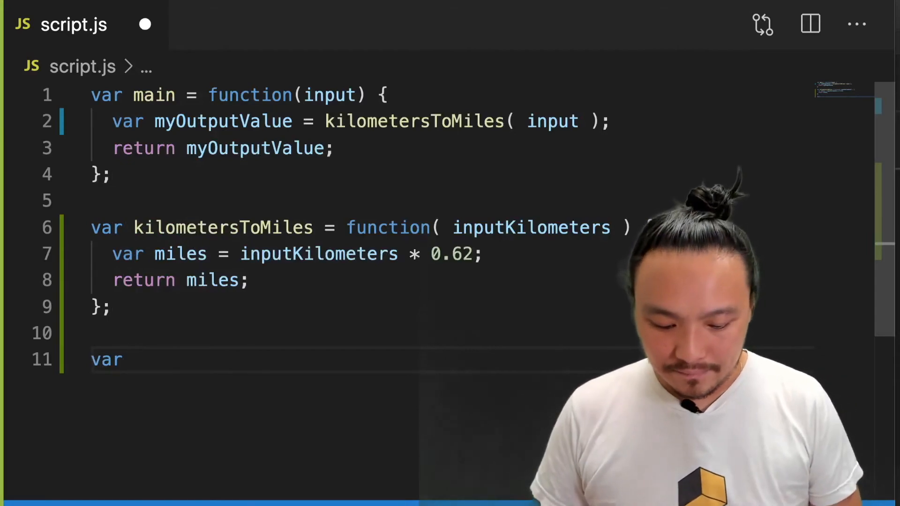
type("milesTo")
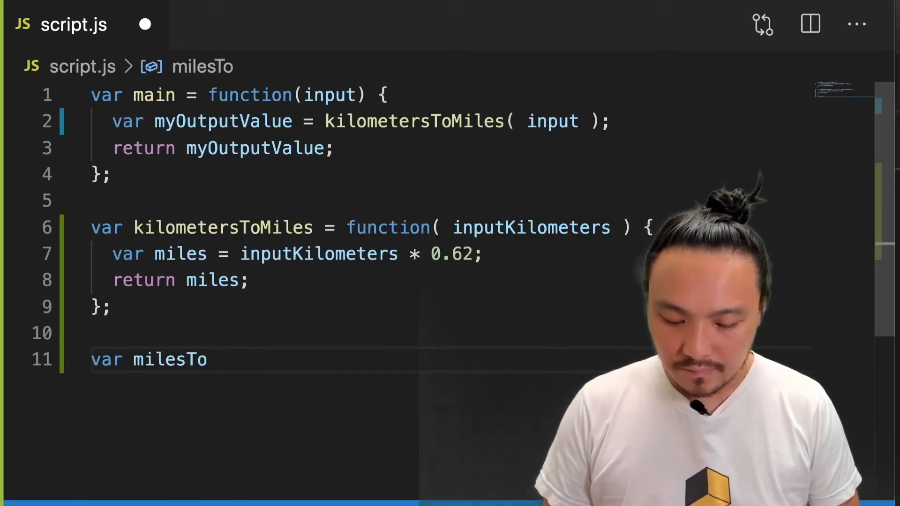
type("Feet = functio")
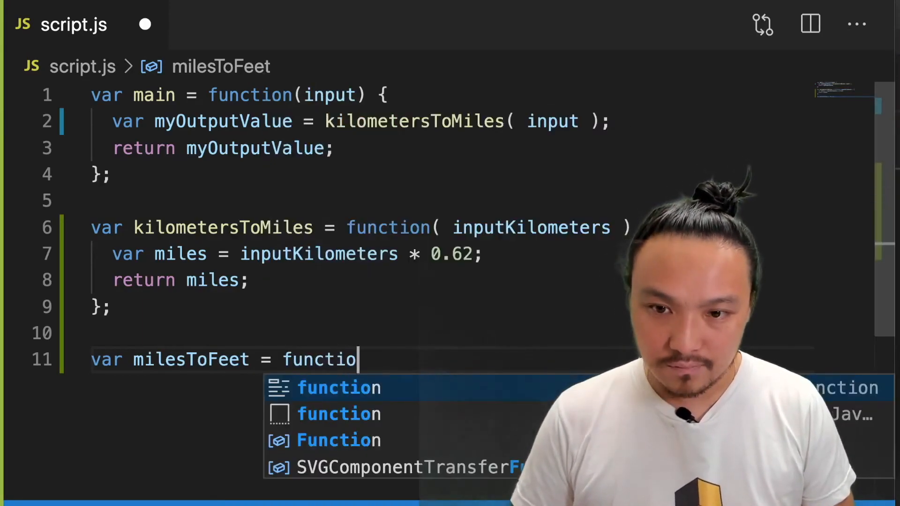
type("n(miles)")
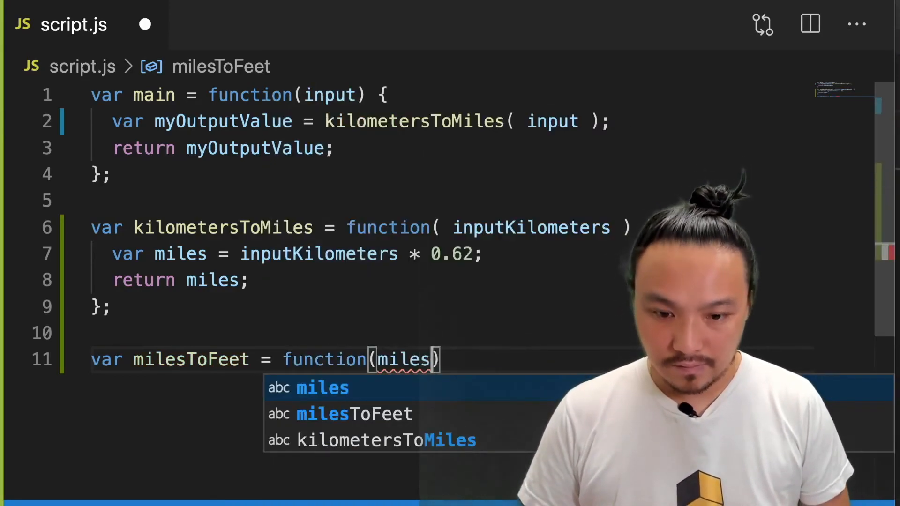
type("{")
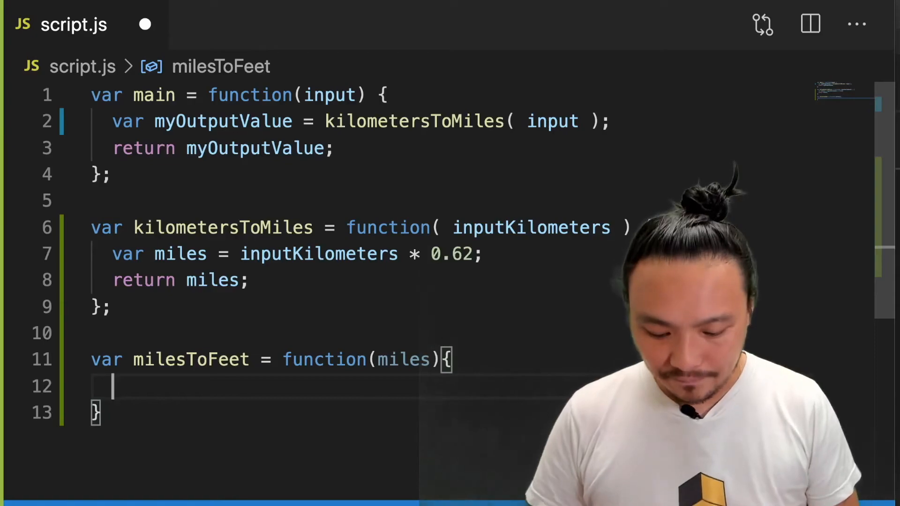
Step: Give milesToFeet a body computing feet = miles * 5280 and returning feet
type("var feet =")
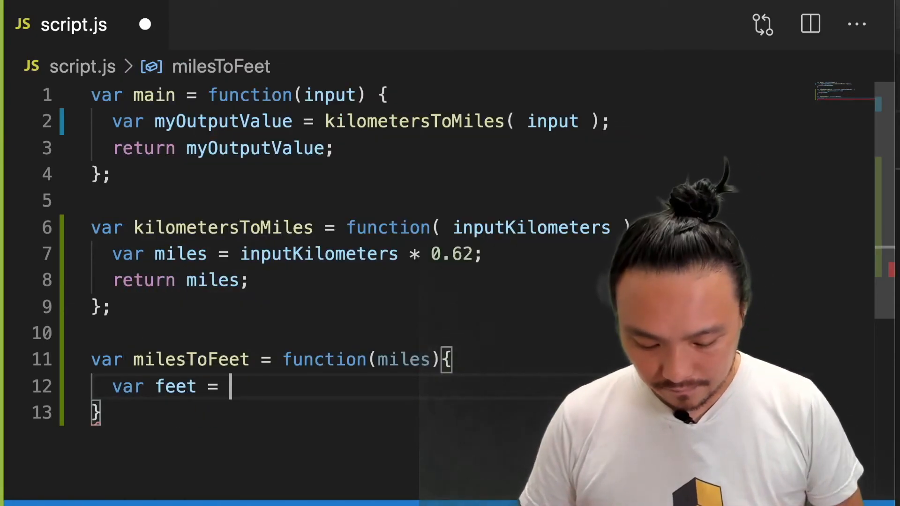
type("miles *")
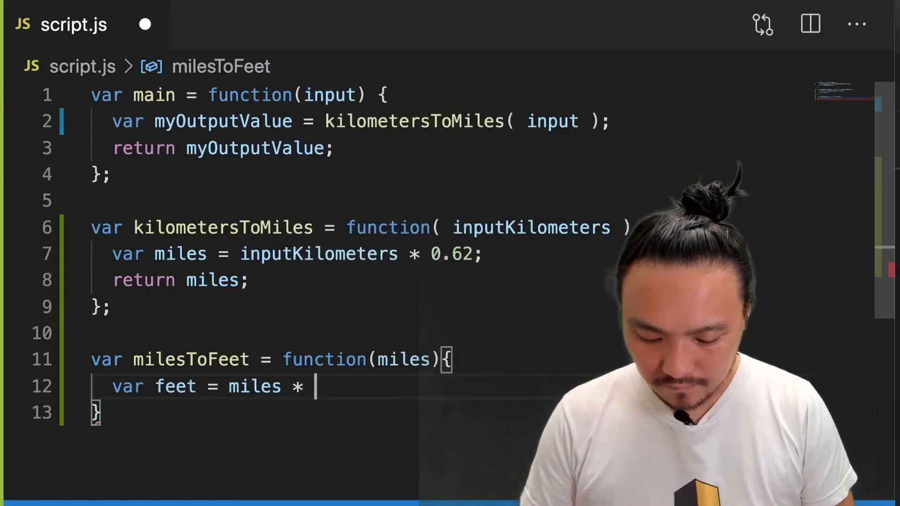
type("5280;")
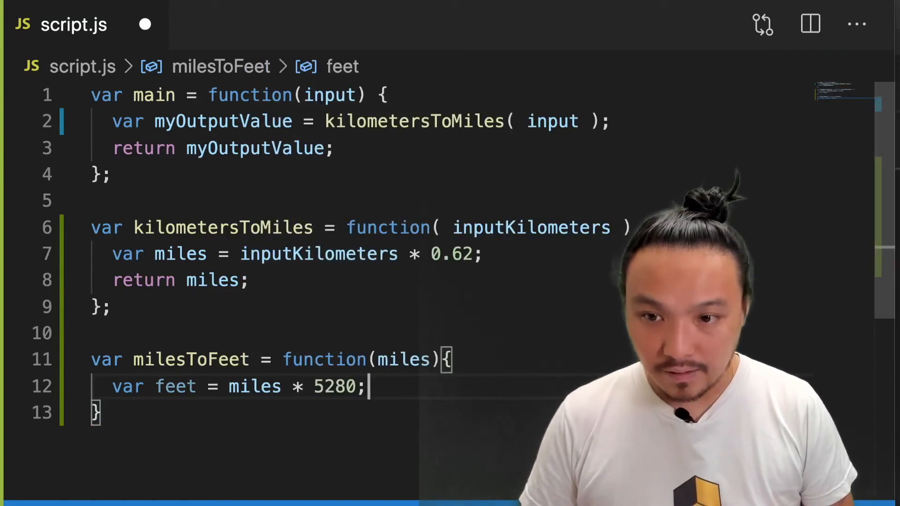
type("return feet;")
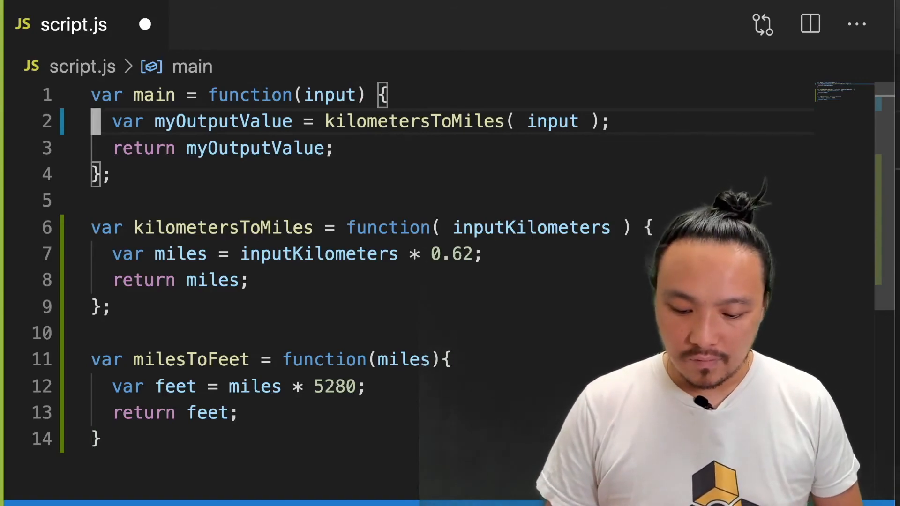
Step: Rename main's first variable from myOutputValue to miles
key("Backspace")
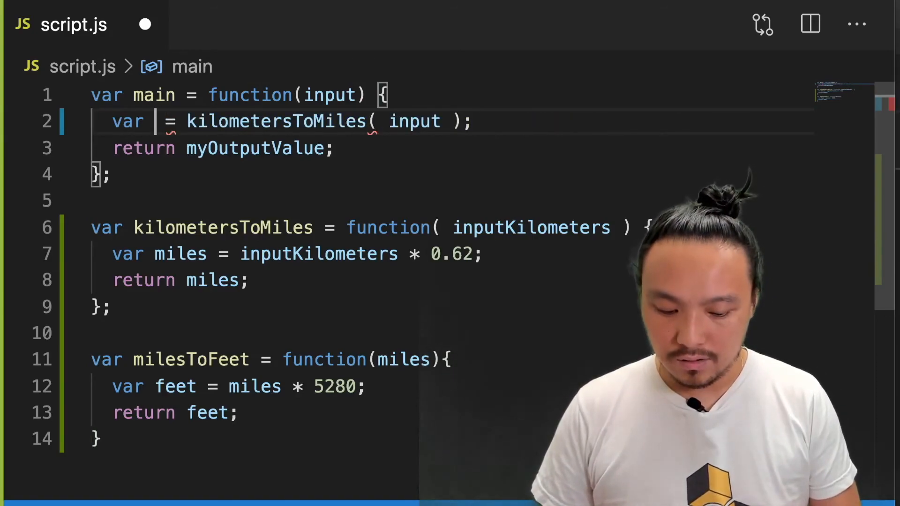
type("miles")
type("va")
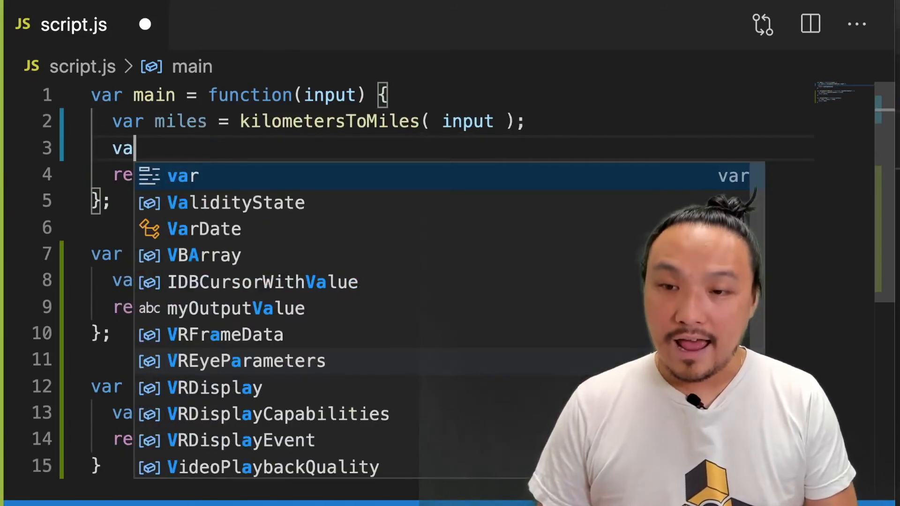
Step: Add var myOutputValue = milesToFeet( miles ); before main's return
type("myO")
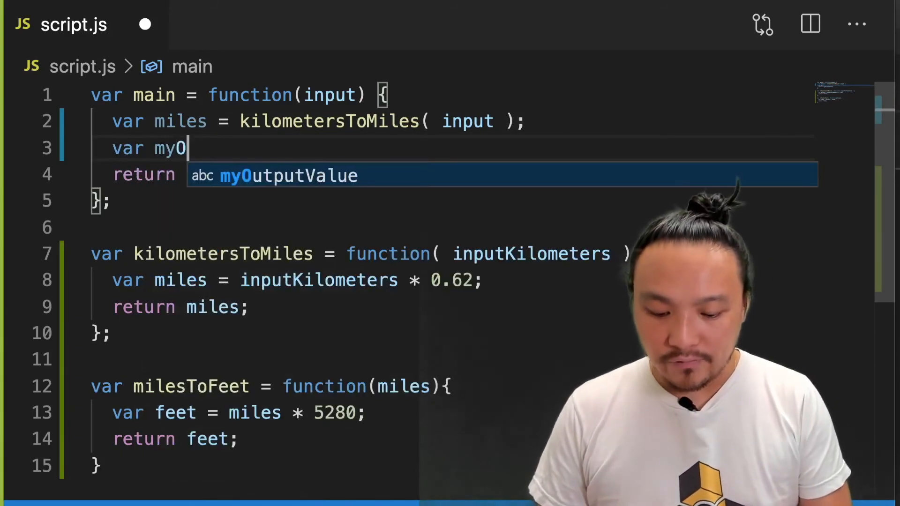
type("utputValue =")
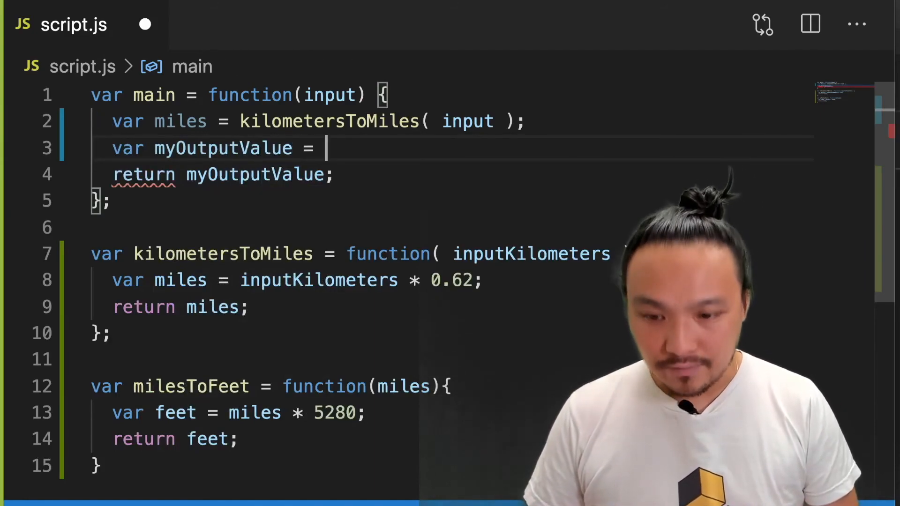
type("milesToFeet(")
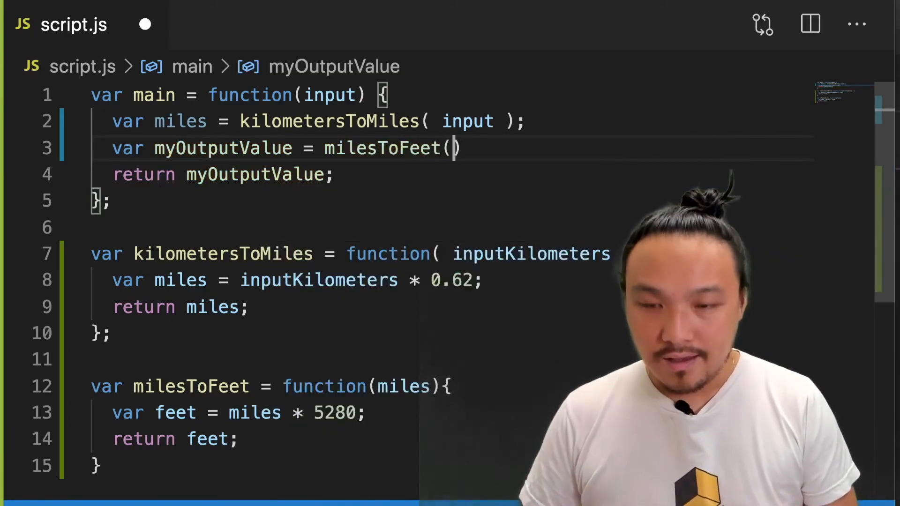
type("m")
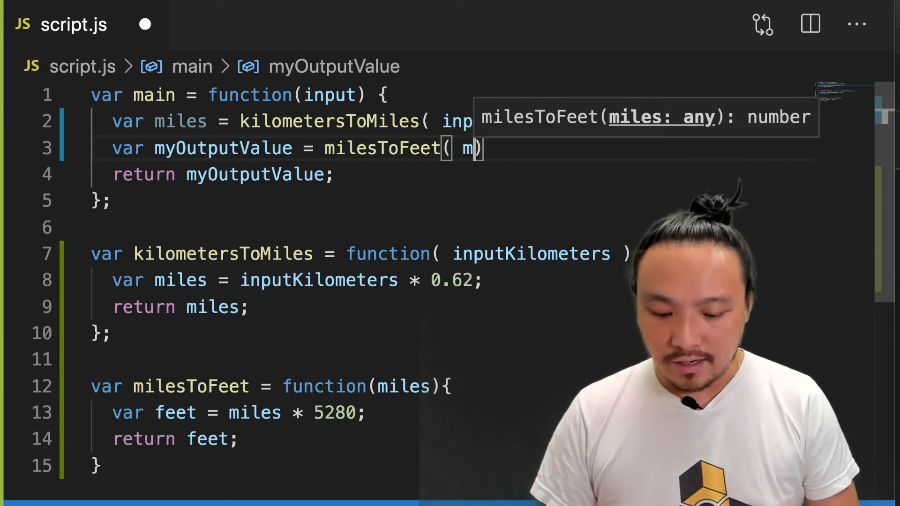
type("iles")
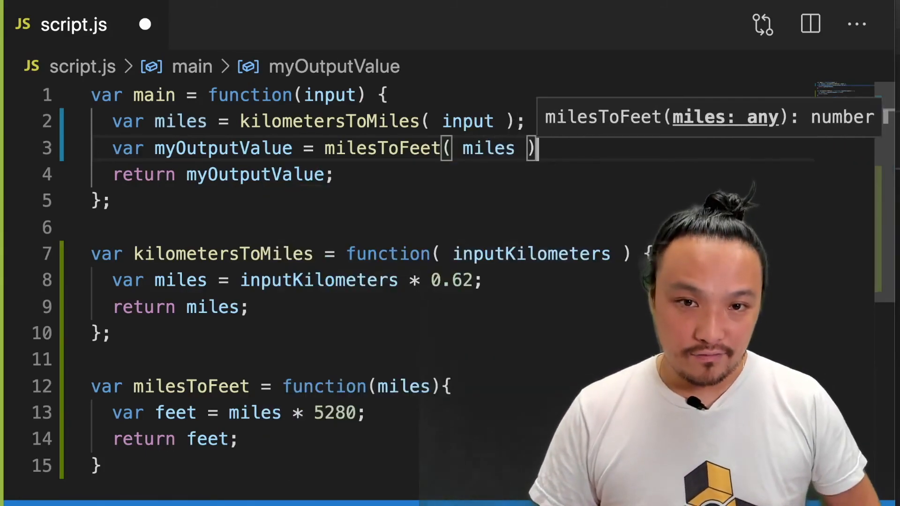
type(";")
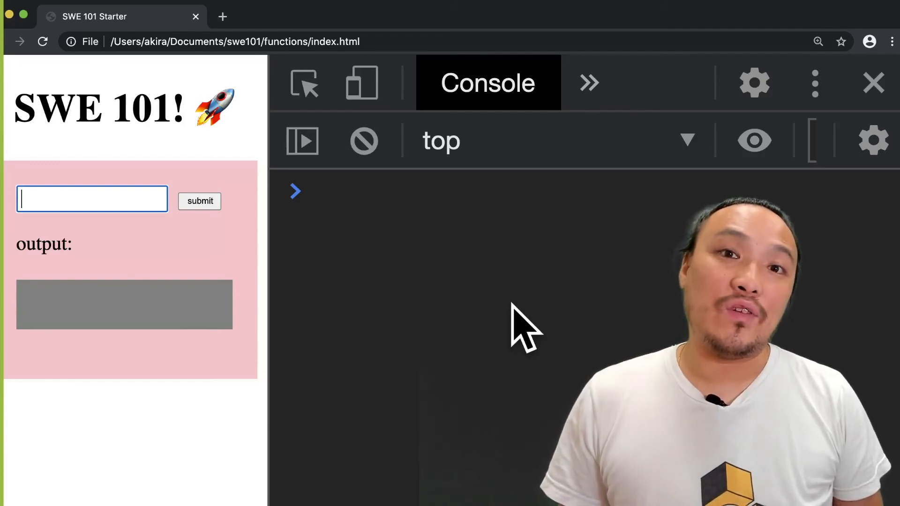
Step: Submit 22 kilometres so the gray box shows 72019.2 feet
type("22")
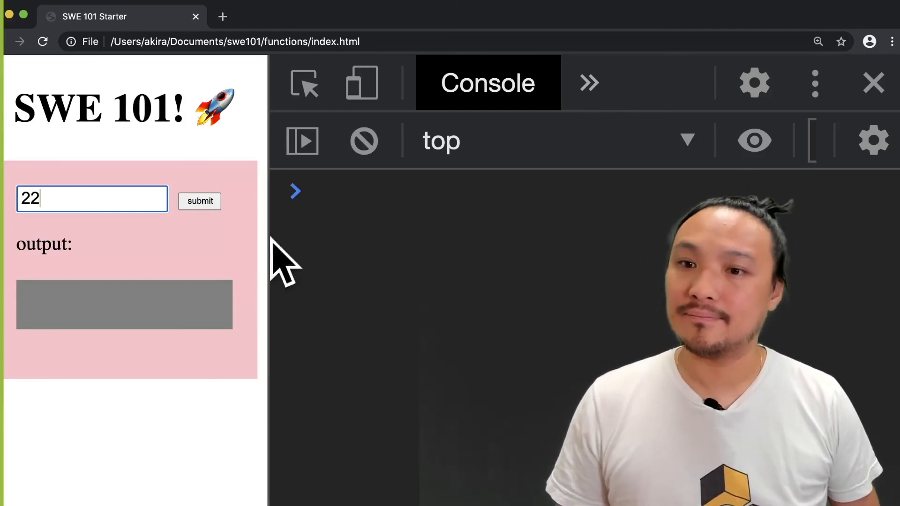
left_click(200, 200)
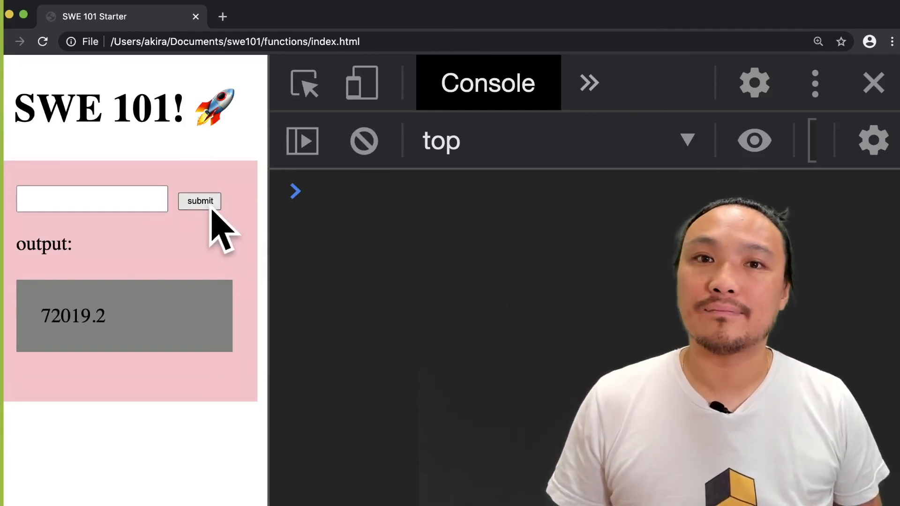